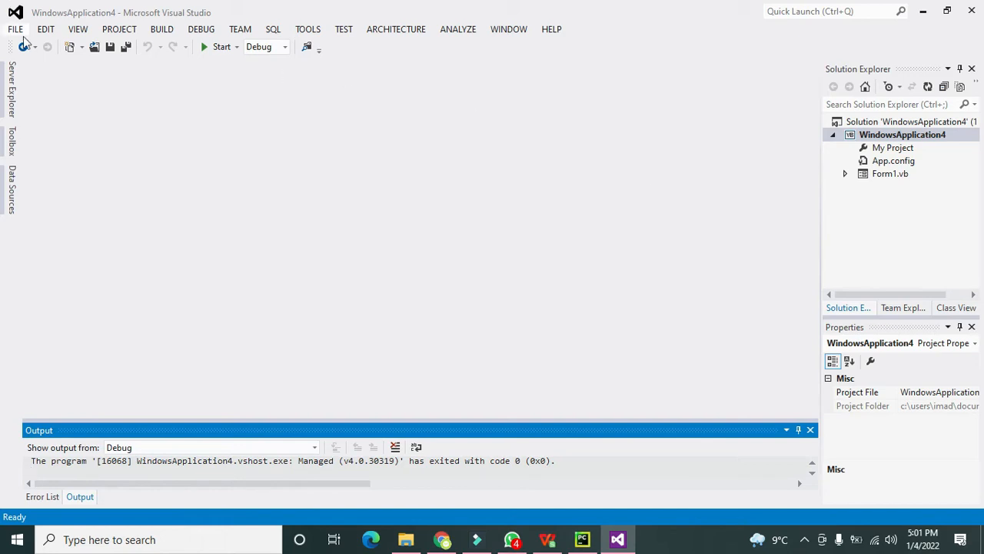
# Step: Create a new Visual Basic Windows Forms Application project named WindowsApplication5 from FILE > New > Project
pyautogui.click(15, 27)
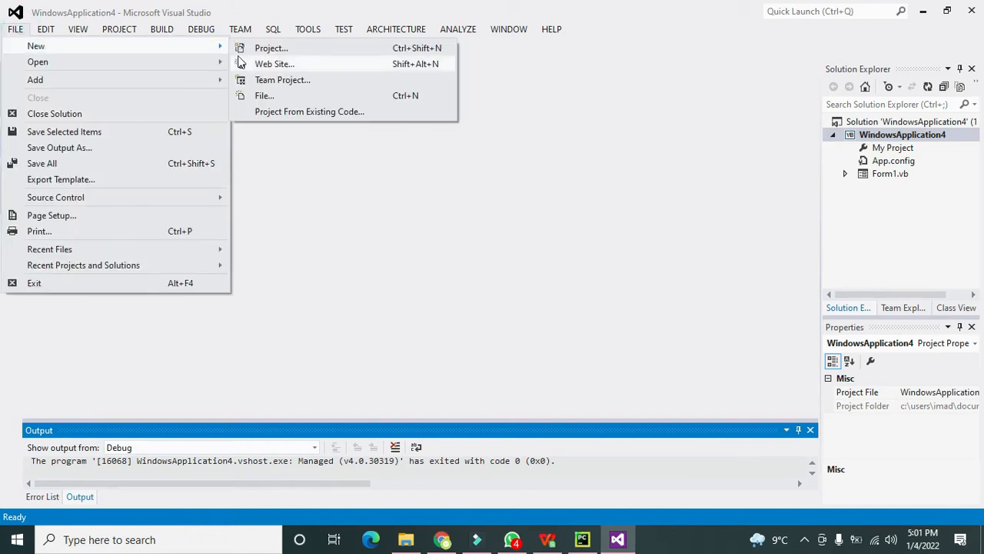
pyautogui.click(270, 48)
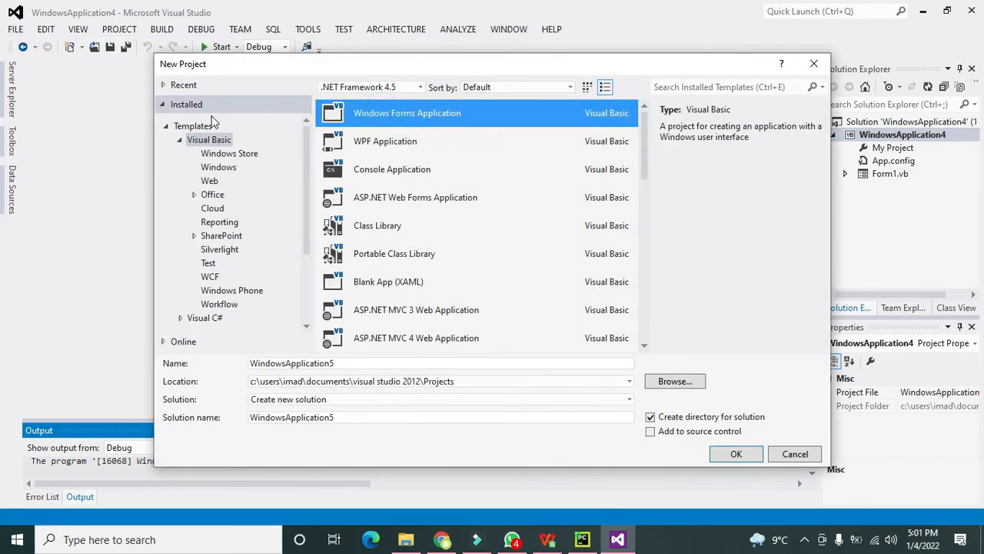
pyautogui.click(209, 139)
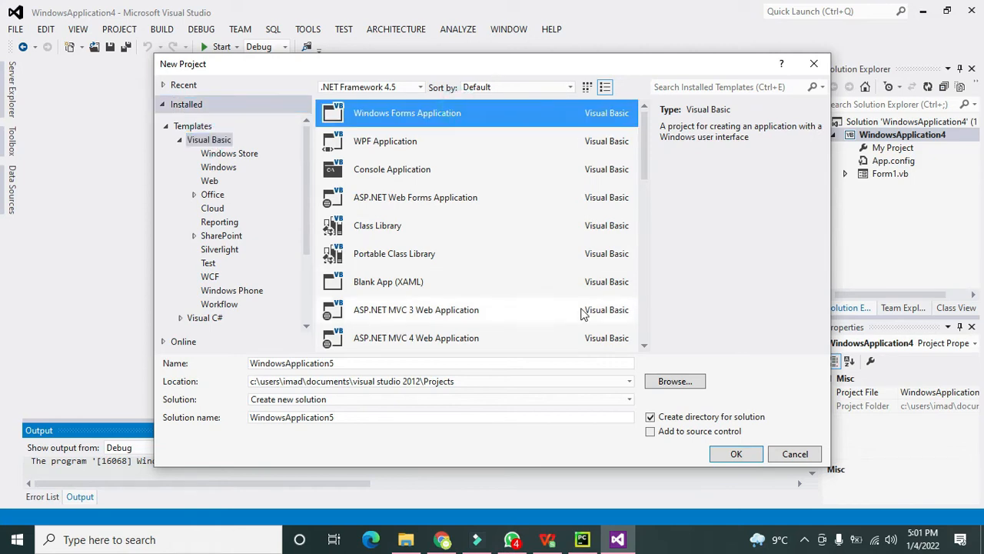
pyautogui.click(735, 452)
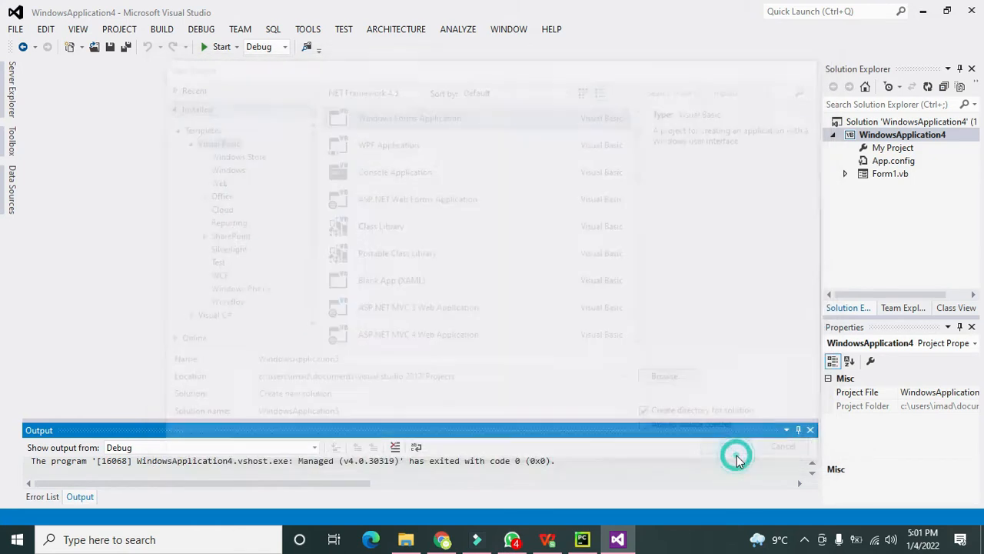
# Step: Enlarge Form1 by dragging its bottom edge, add an empty Form1_Load handler, and return to Design view
pyautogui.click(735, 455)
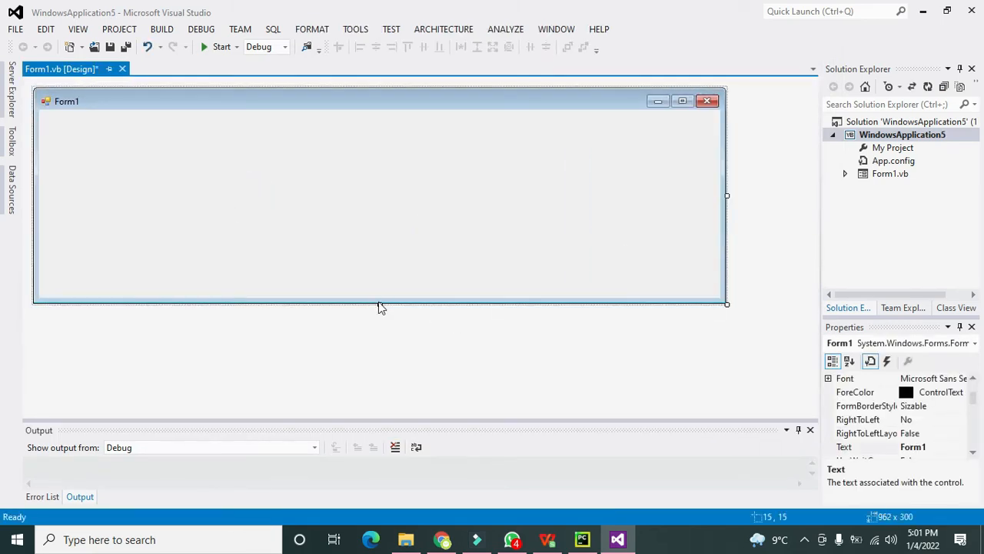
pyautogui.moveTo(381, 305); pyautogui.dragTo(387, 391)
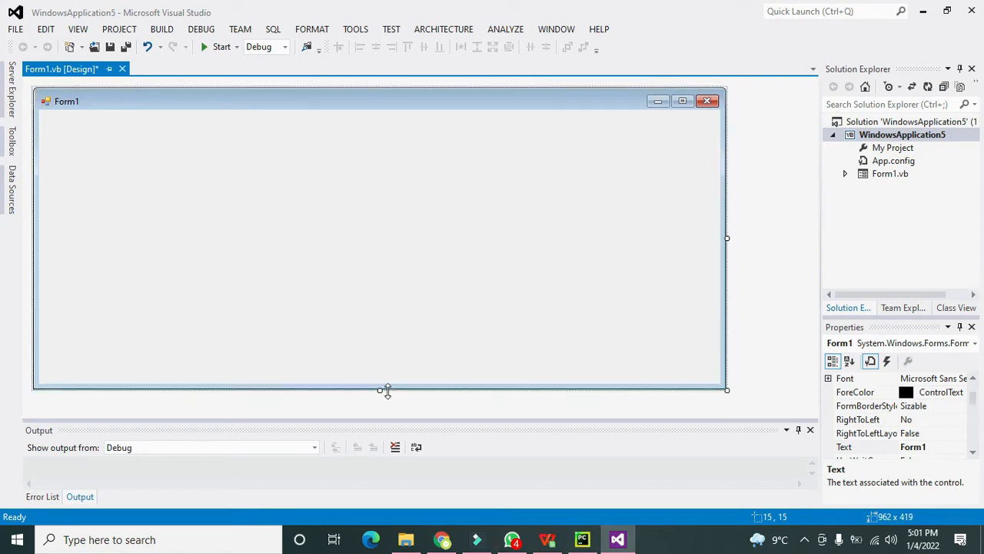
pyautogui.moveTo(184, 125)
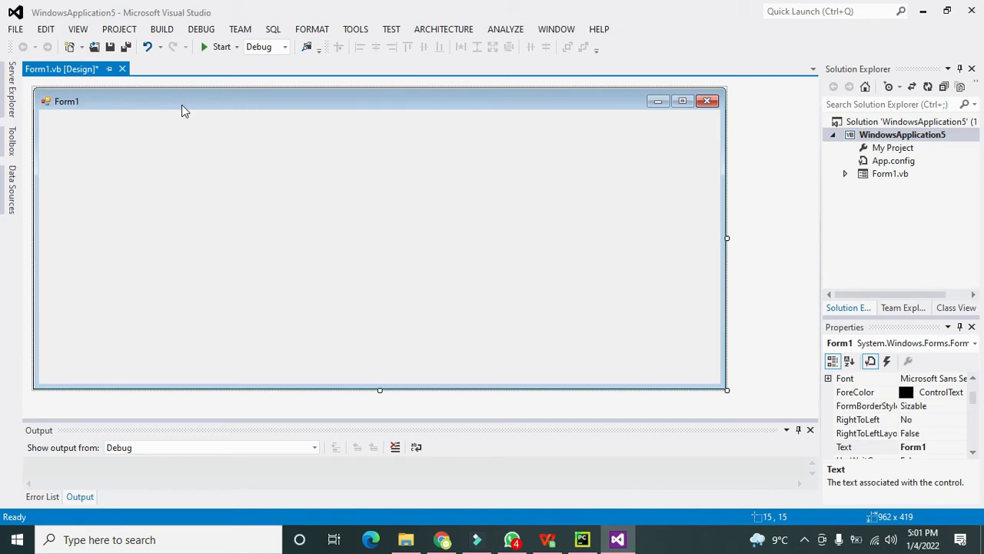
pyautogui.click(137, 68)
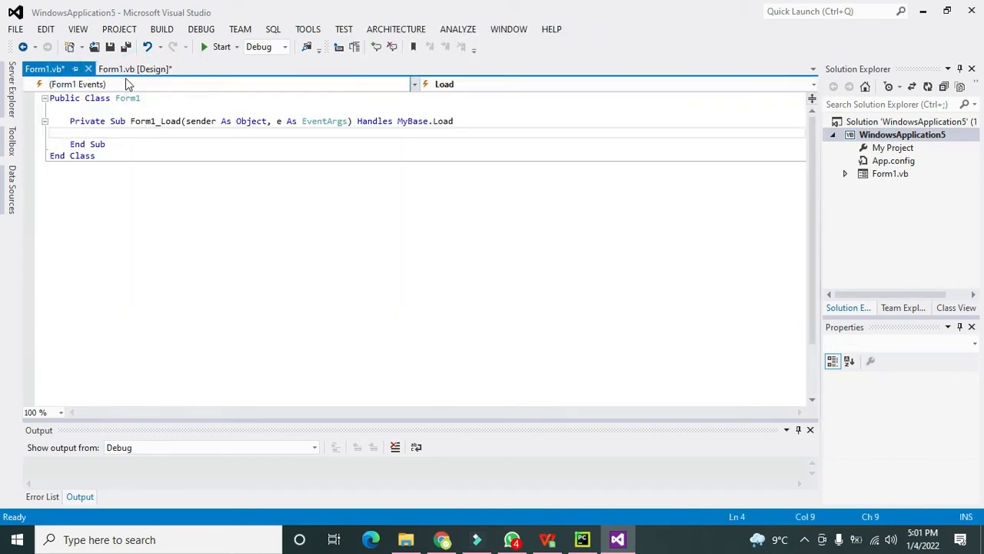
pyautogui.click(135, 68)
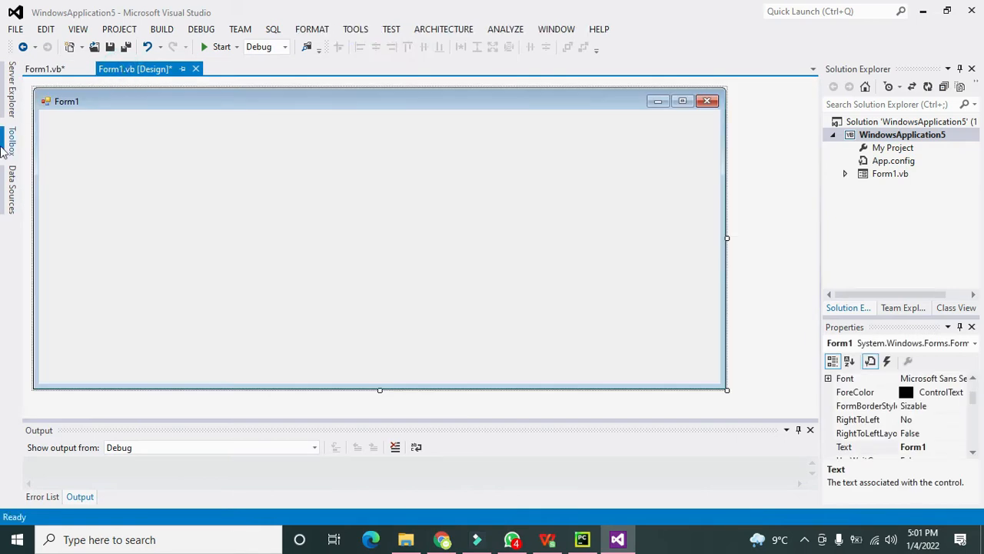
# Step: Add a Button and a PictureBox from the Toolbox to Form1 and create the Button1_Click handler
pyautogui.click(9, 146)
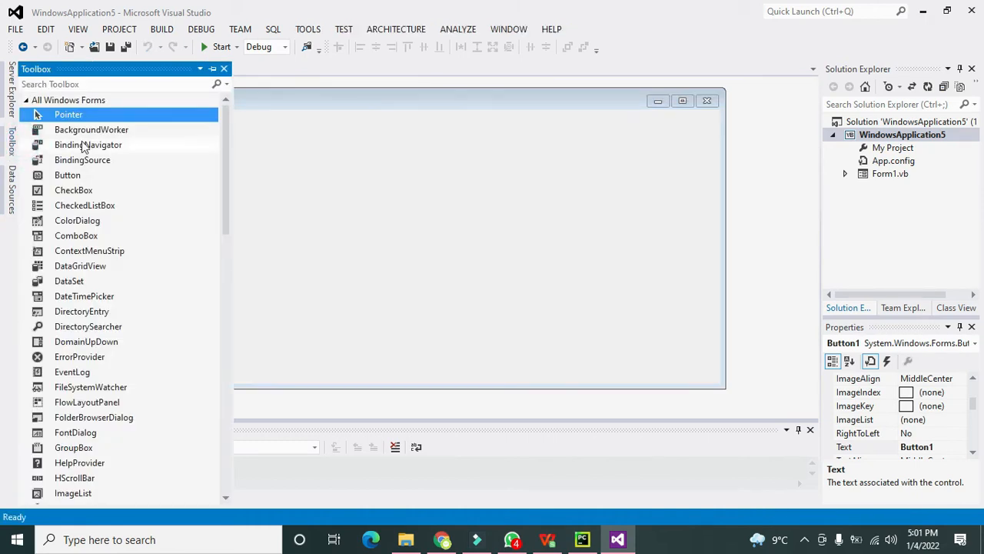
pyautogui.scroll(-3)
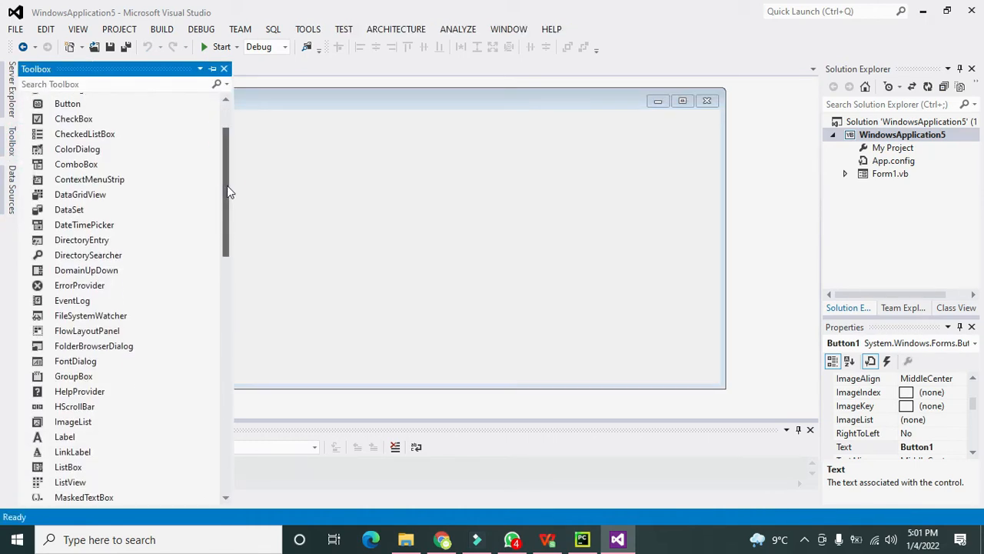
pyautogui.scroll(-3)
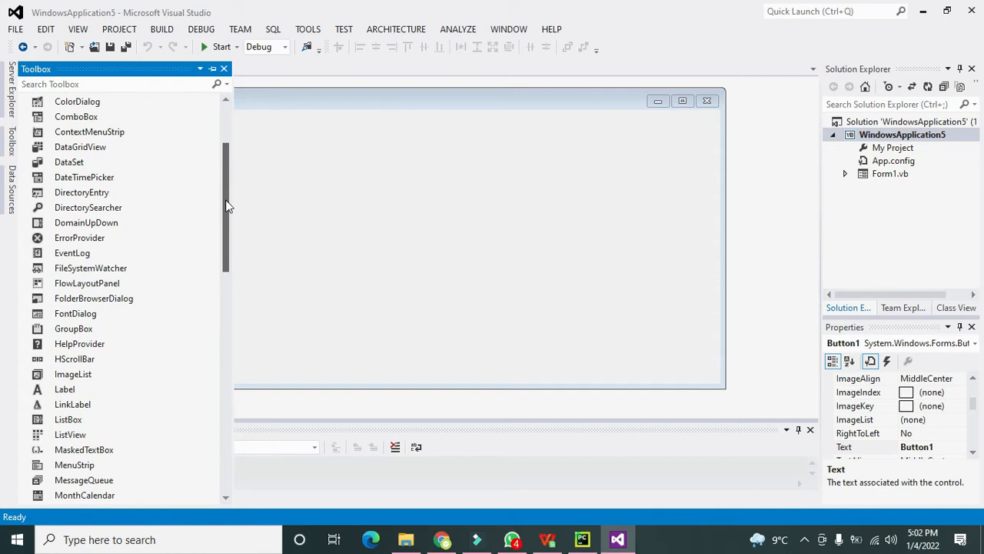
pyautogui.scroll(-3)
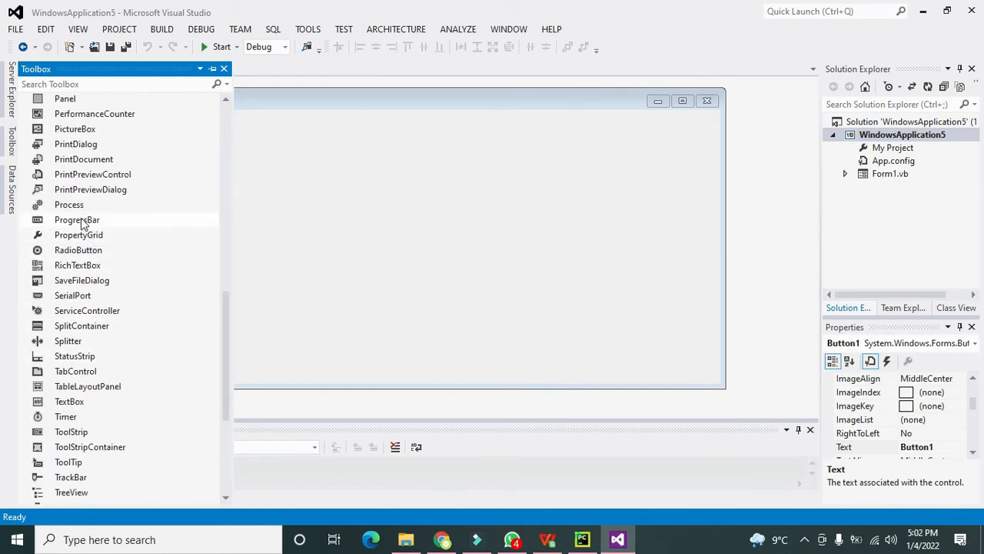
pyautogui.moveTo(73, 129)
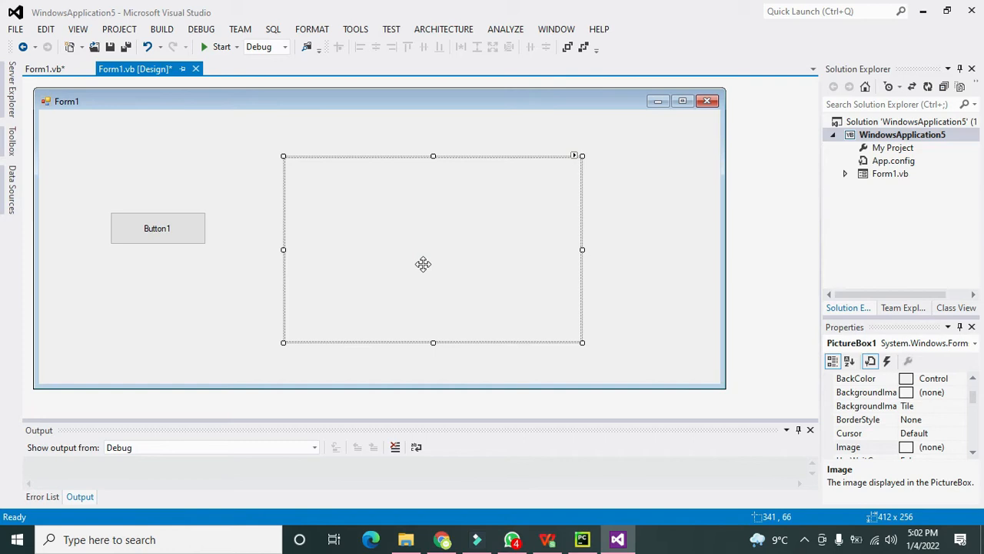
pyautogui.doubleClick(157, 227)
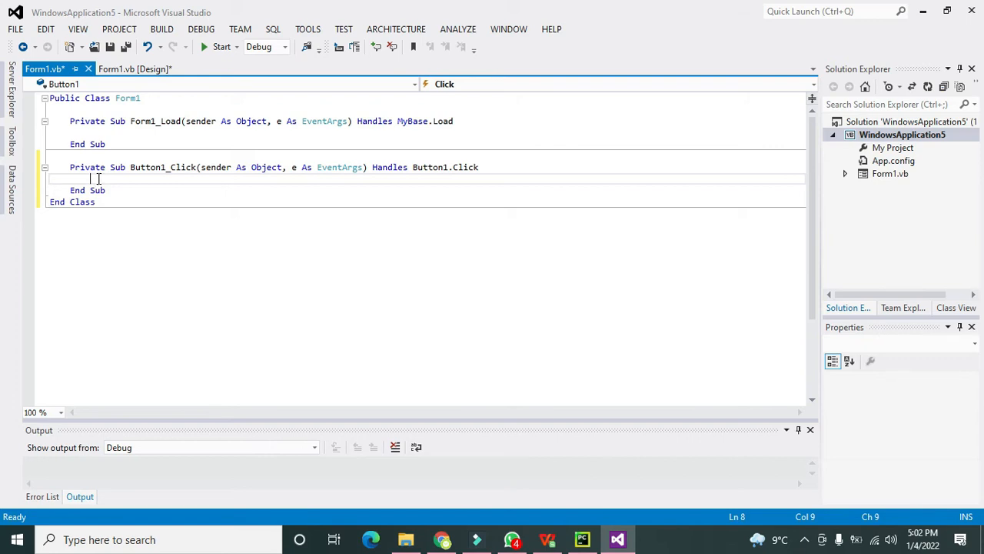
# Step: Declare 'Dim bitmp As Bitmap' inside Button1_Click, completing Bitmap from IntelliSense
pyautogui.write('Dim')
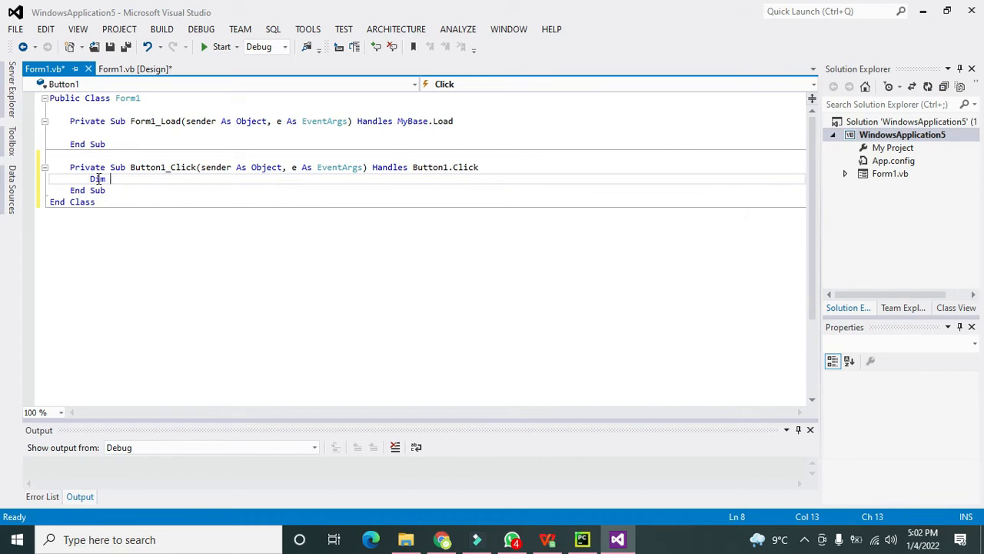
pyautogui.write('bi')
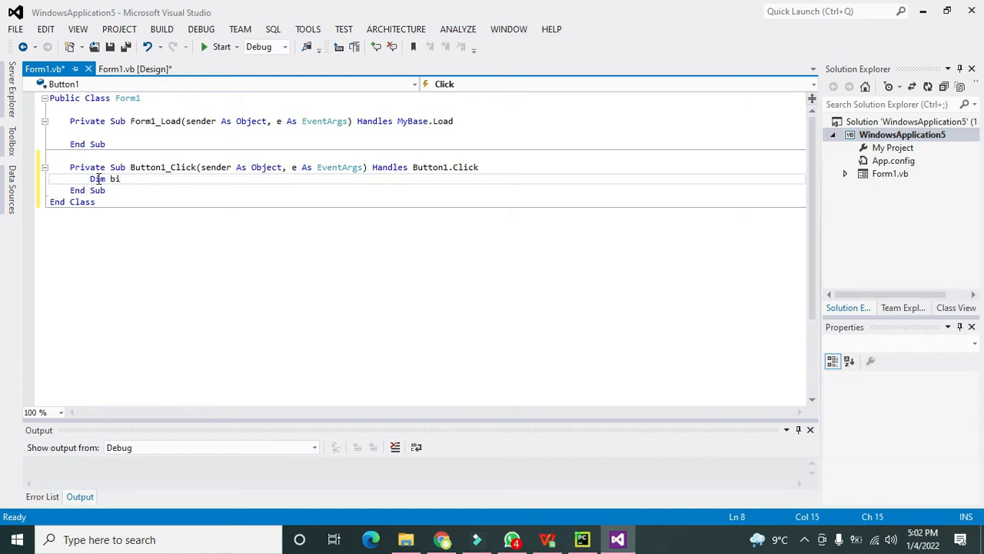
pyautogui.write('tmp As')
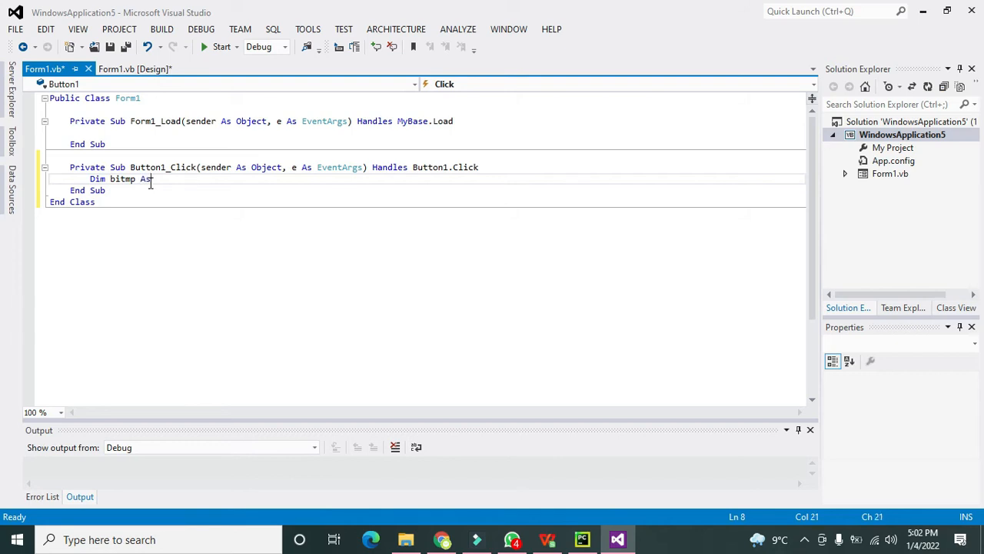
pyautogui.write('B')
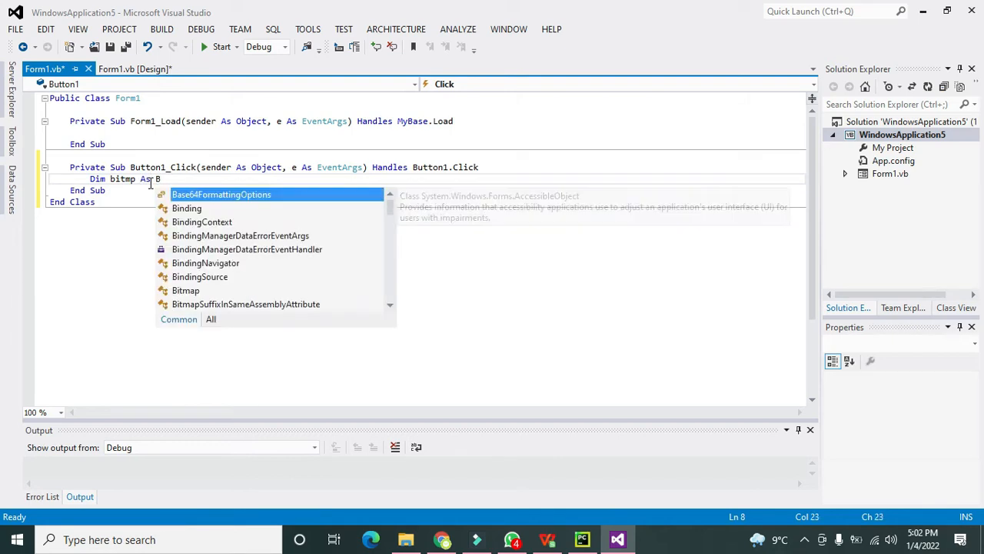
pyautogui.write('itmap')
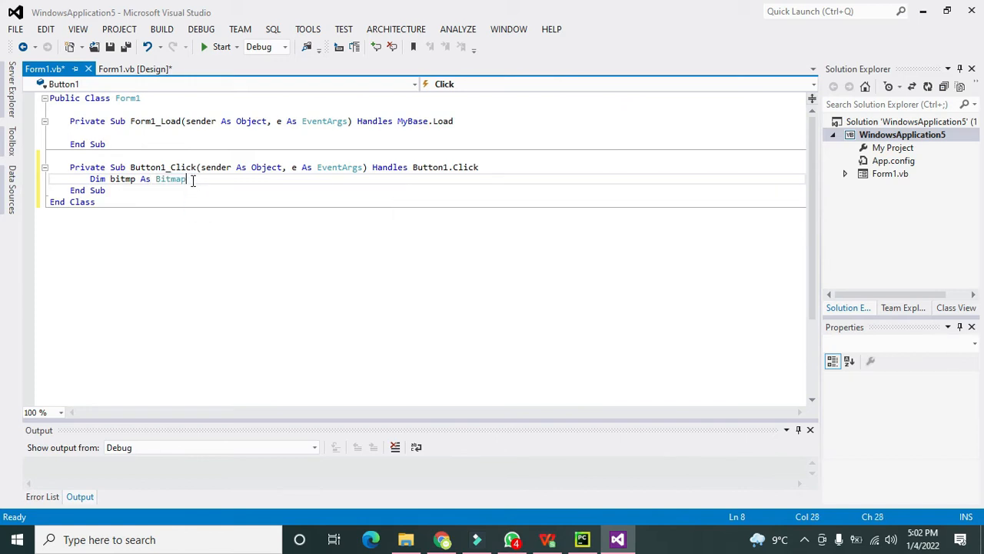
pyautogui.doubleClick(170, 178)
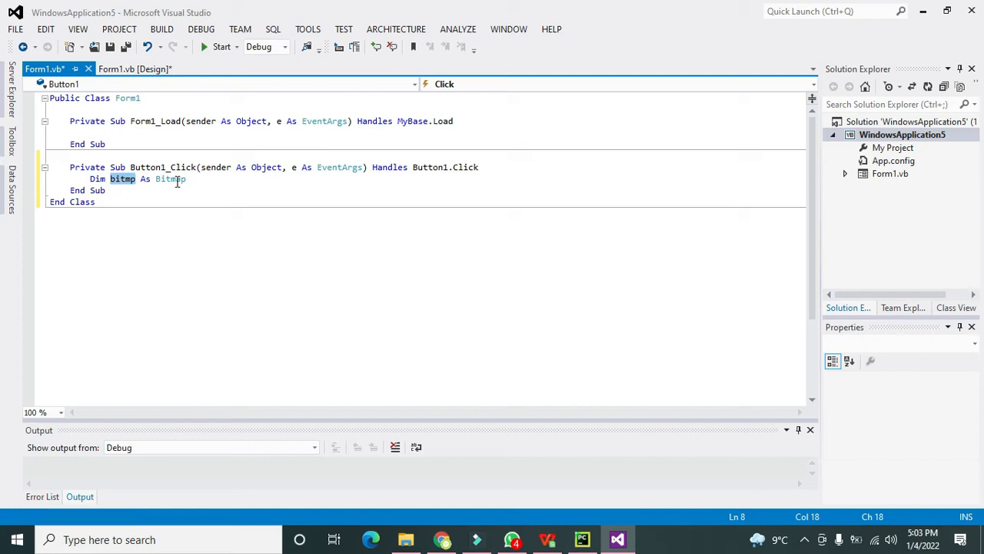
pyautogui.doubleClick(169, 178)
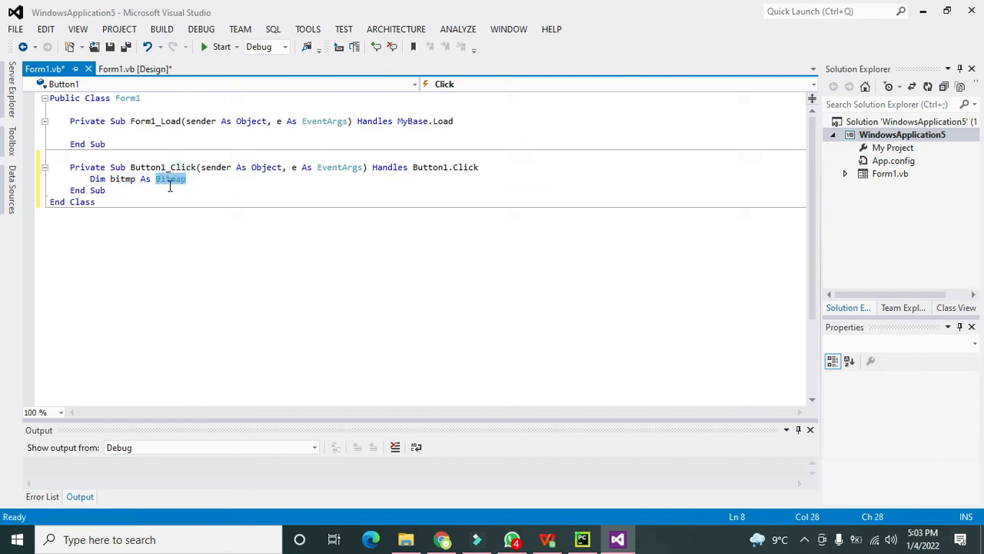
pyautogui.click(187, 178)
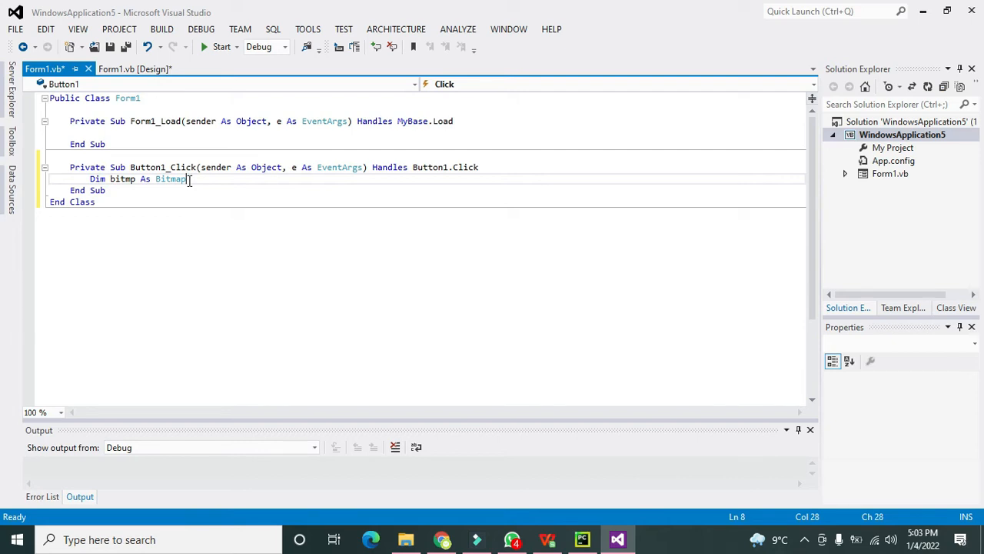
# Step: Extend the declaration to '= Bitmap.FromFile("")' and switch to File Explorer to find the image
pyautogui.write('.')
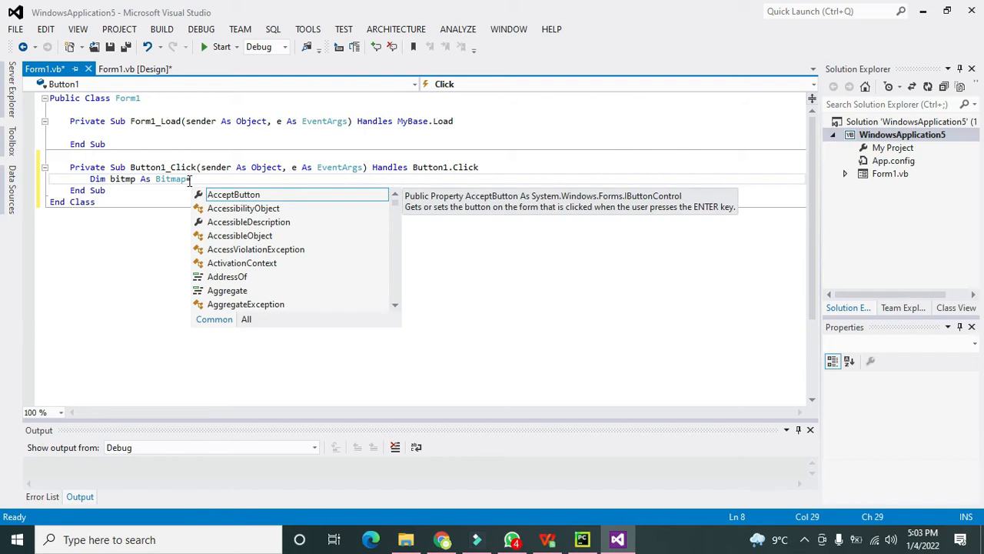
pyautogui.write('Bitmap')
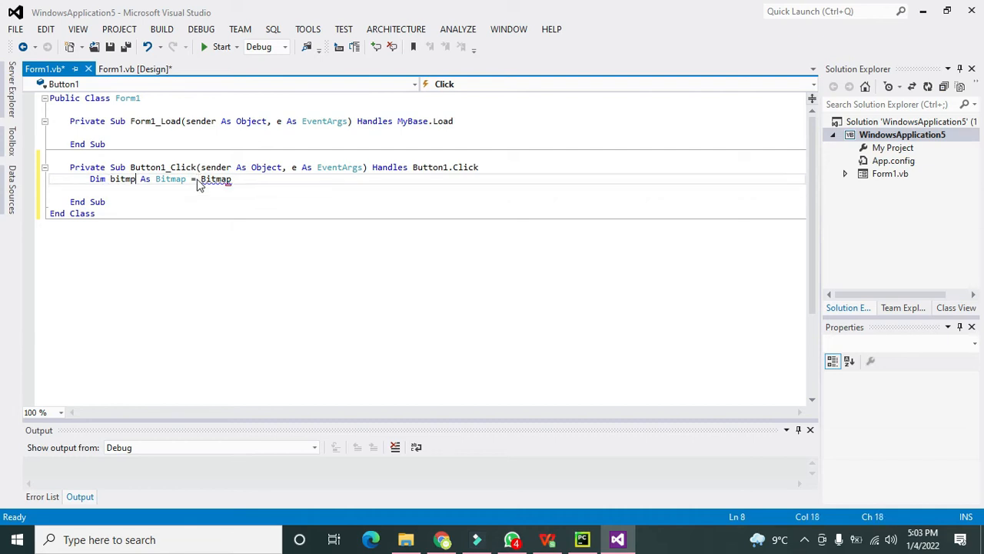
pyautogui.write('.')
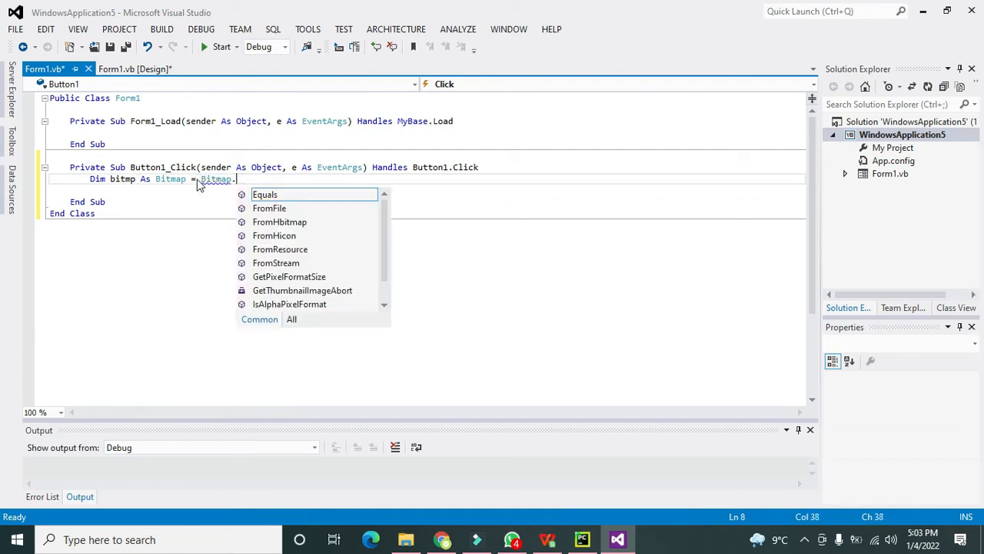
pyautogui.write('from')
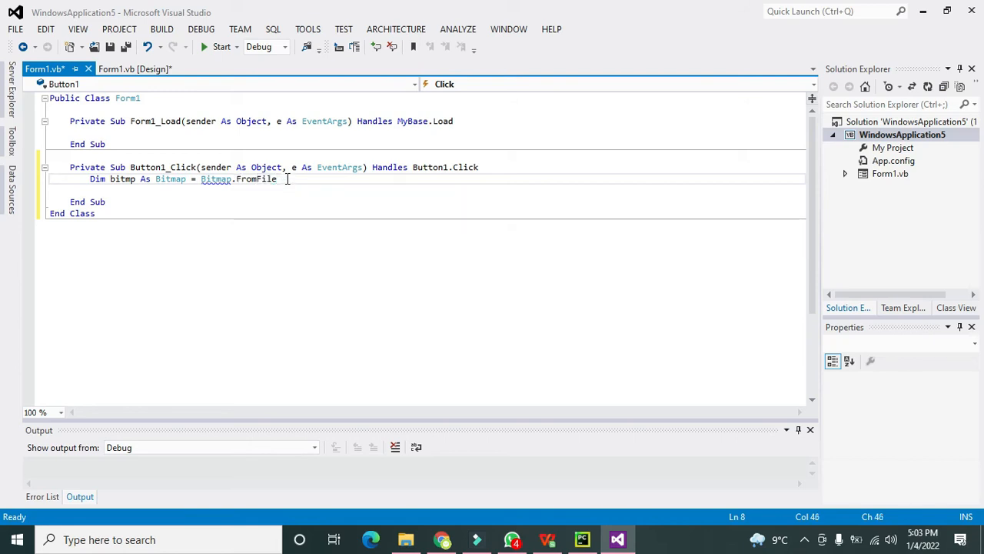
pyautogui.write('(')
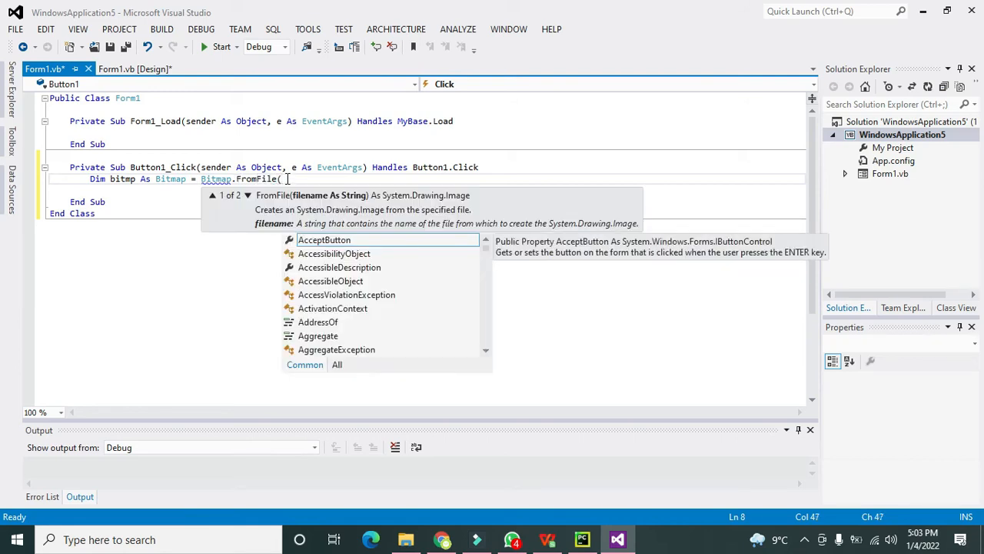
pyautogui.write('"')
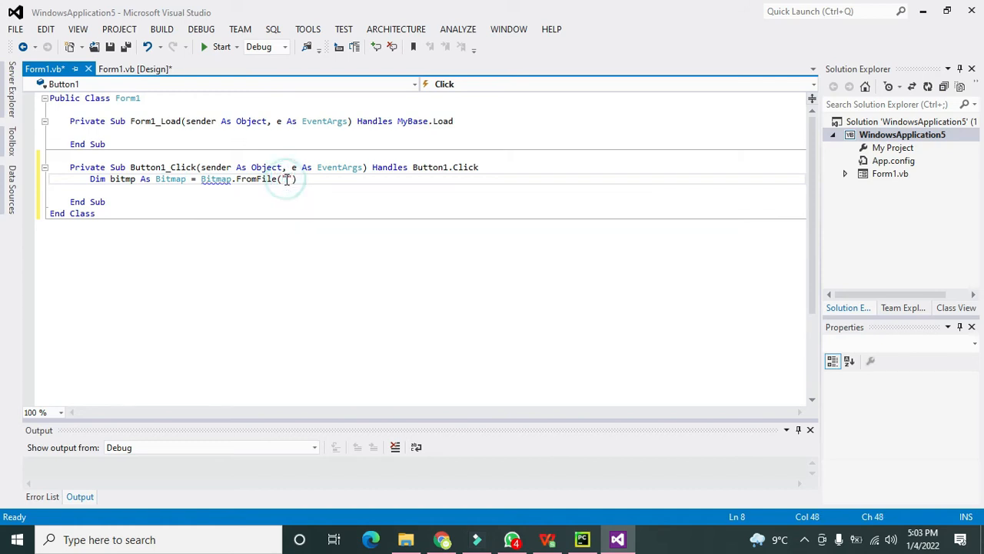
pyautogui.moveTo(215, 179)
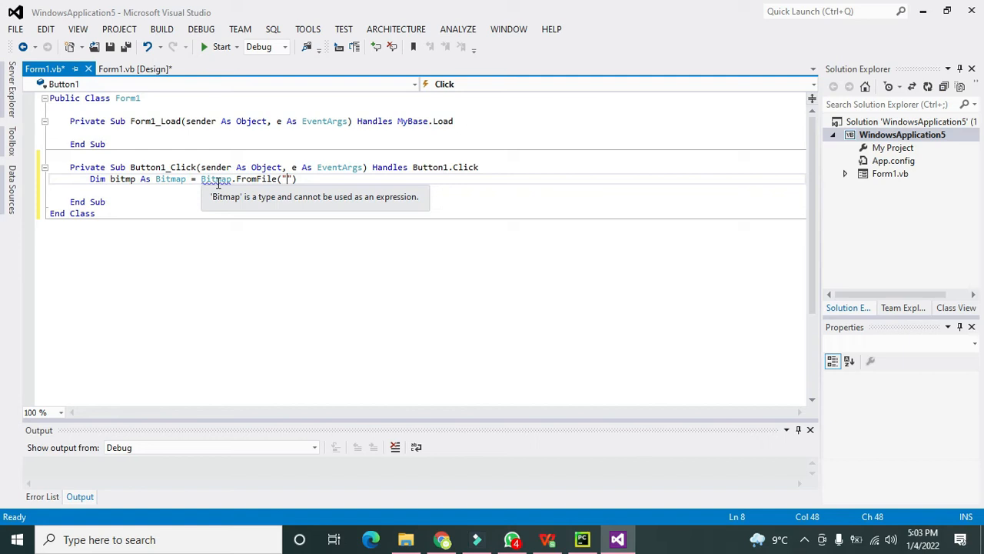
pyautogui.click(318, 223)
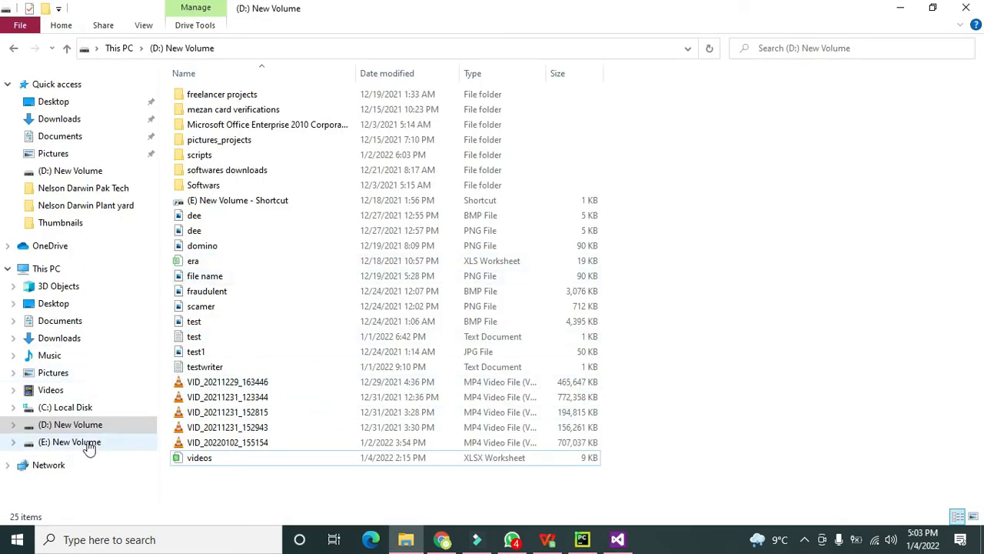
# Step: Browse to E:\Nelson Darwin Pak Tech\Thumbnails in File Explorer
pyautogui.click(76, 441)
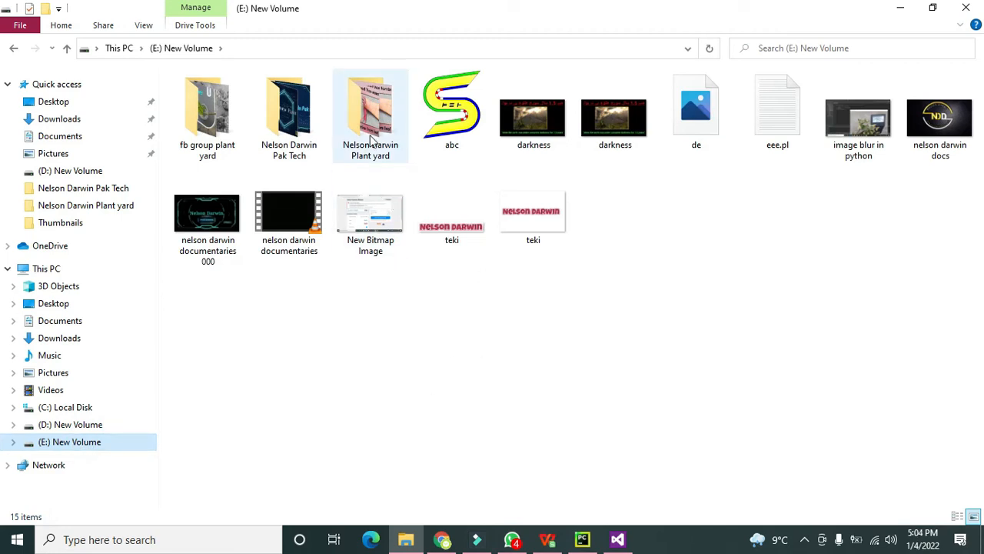
pyautogui.doubleClick(369, 107)
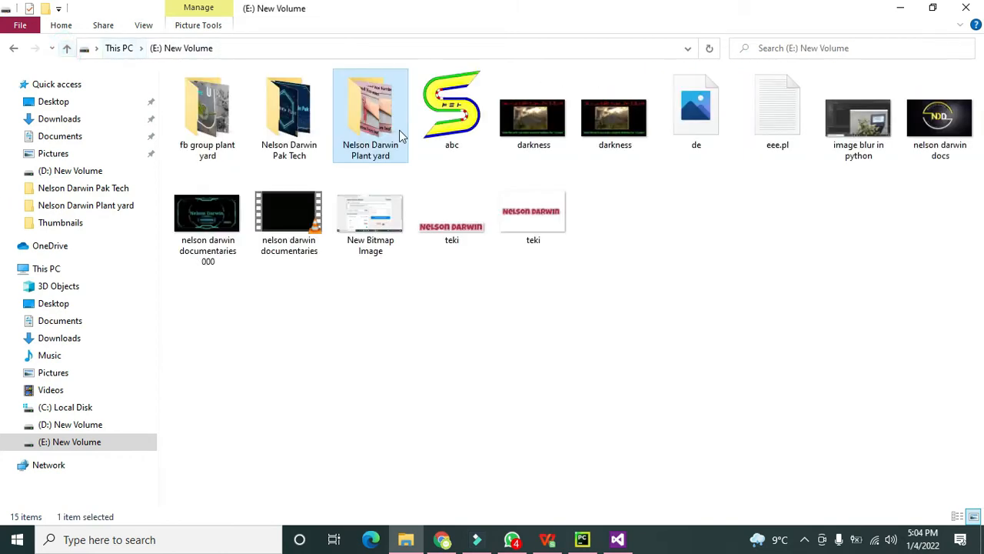
pyautogui.doubleClick(290, 116)
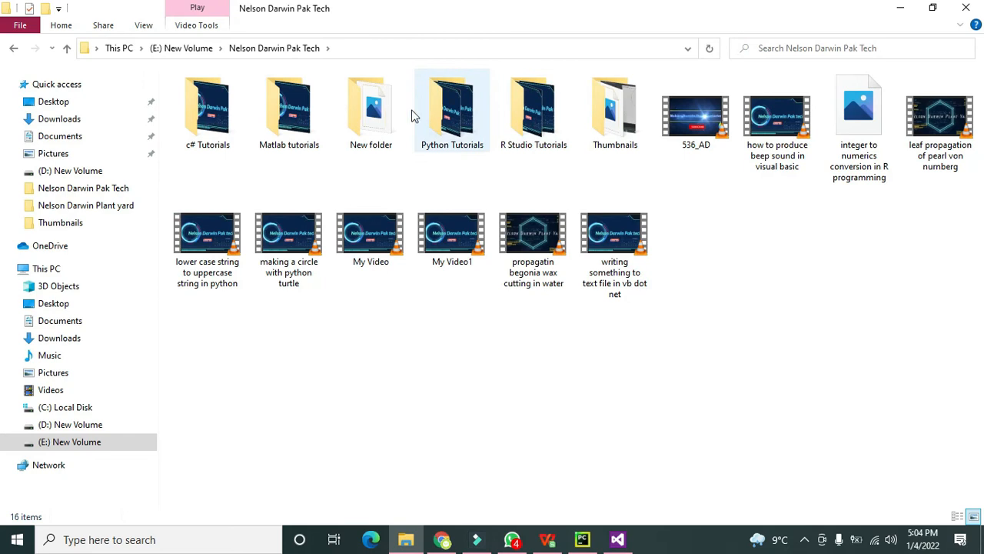
pyautogui.click(616, 110)
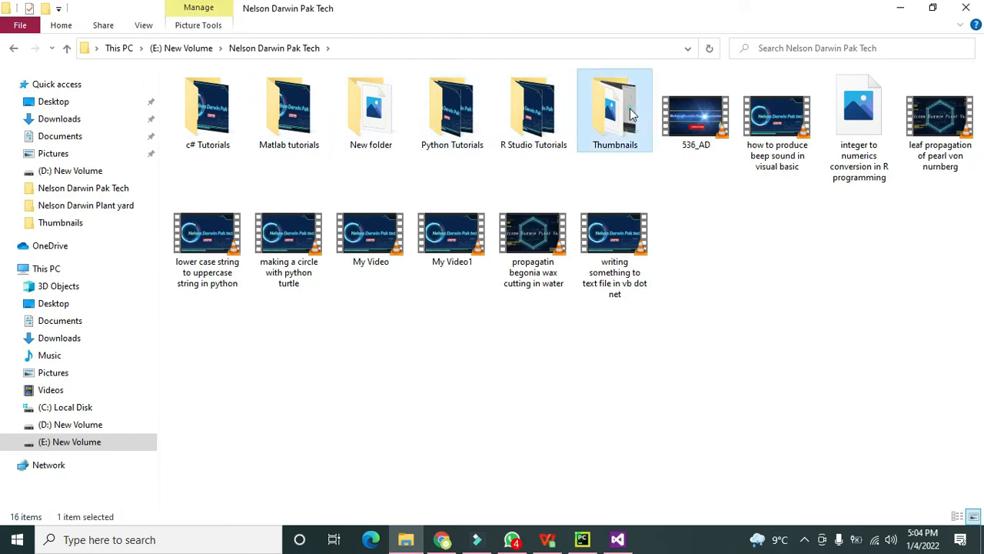
pyautogui.doubleClick(615, 111)
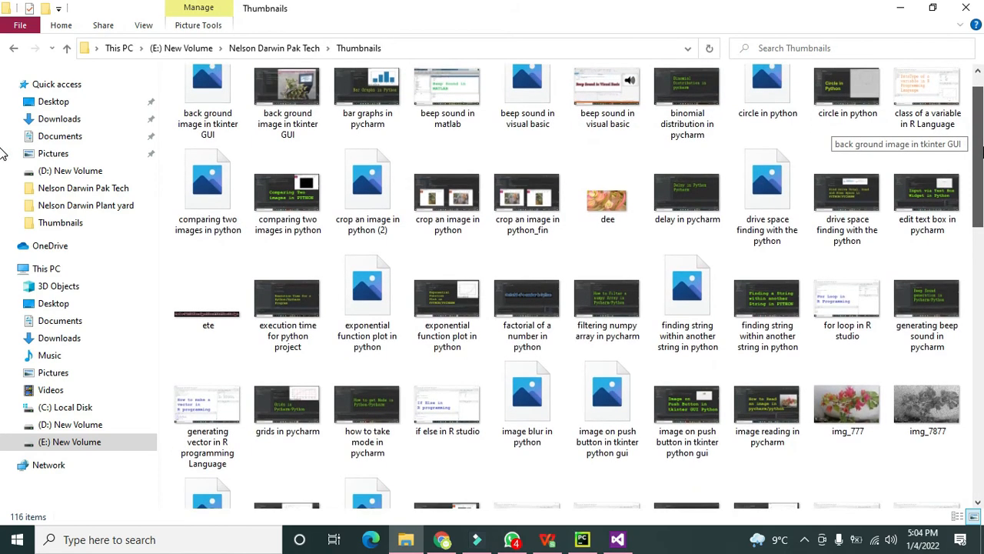
# Step: Show the Properties of the img_777 picture to read its location
pyautogui.scroll(-3)
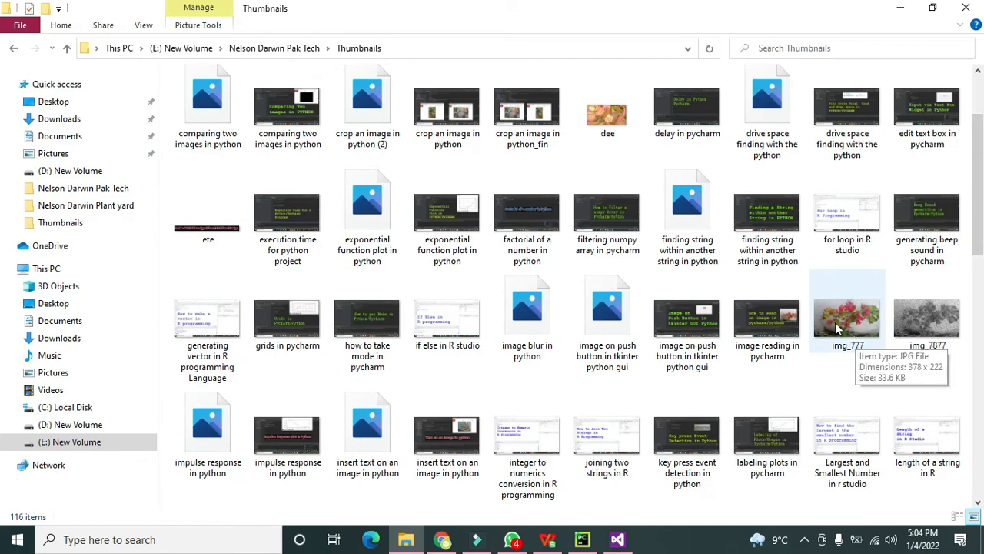
pyautogui.rightClick(846, 308)
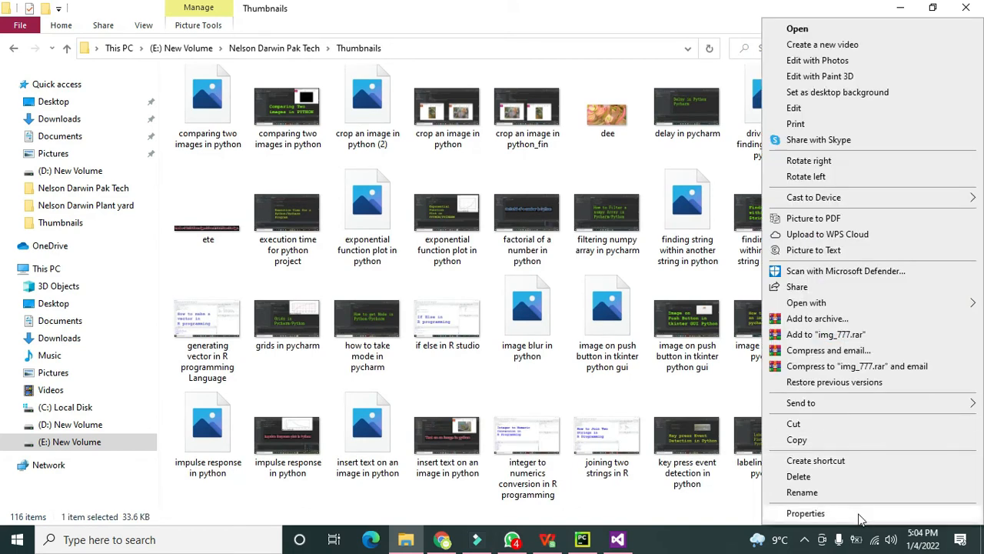
pyautogui.click(806, 514)
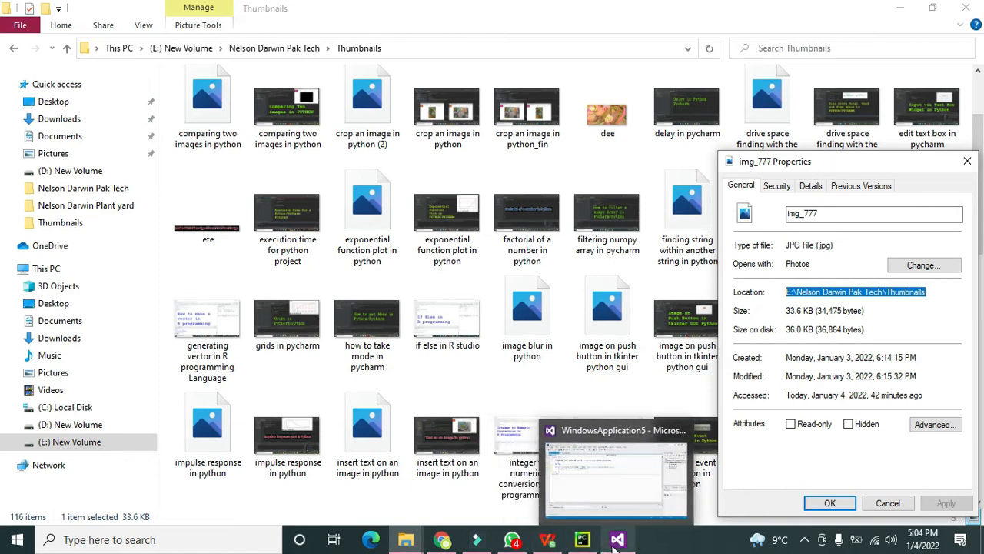
# Step: Fill the FromFile quotes with "E:\Nelson Darwin Pak Tech\Thumbnails\img_777.jpg"
pyautogui.click(618, 538)
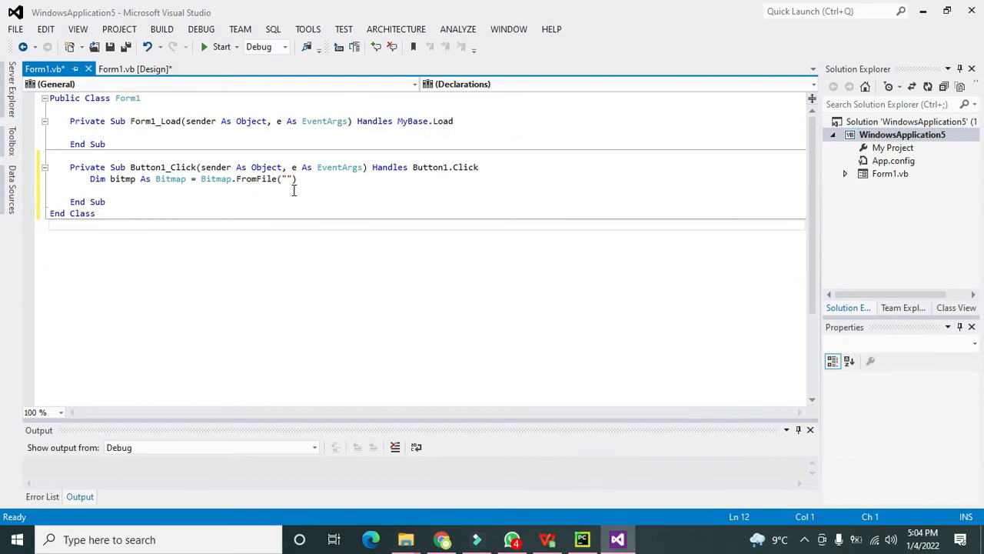
pyautogui.click(298, 179)
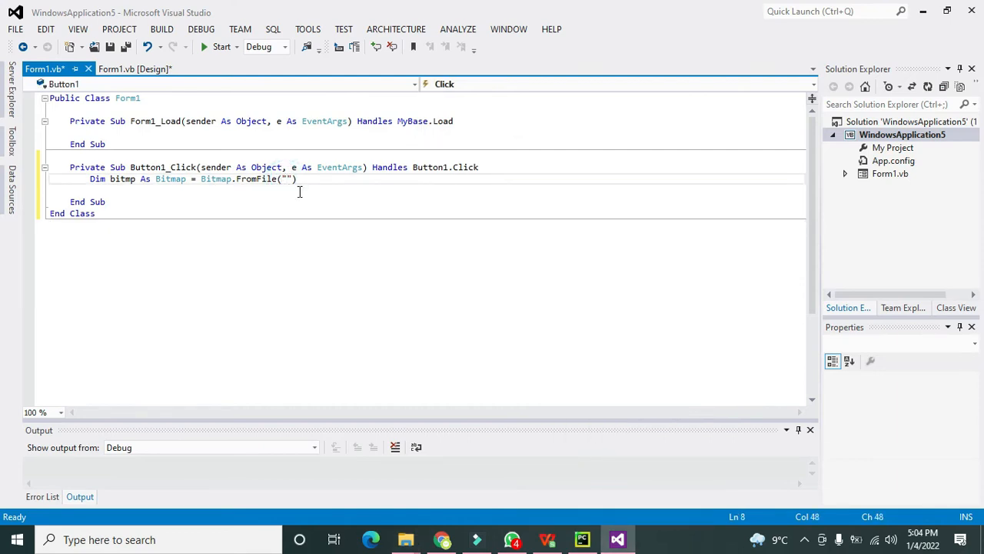
pyautogui.write('E:\\Nelson Darwin Pak Tech\\Thumbnails')
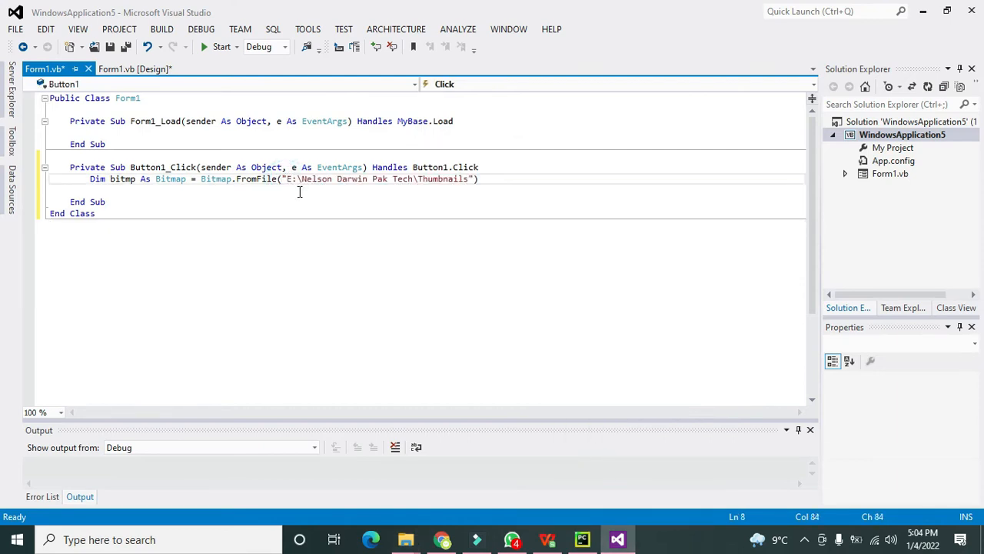
pyautogui.write('\\')
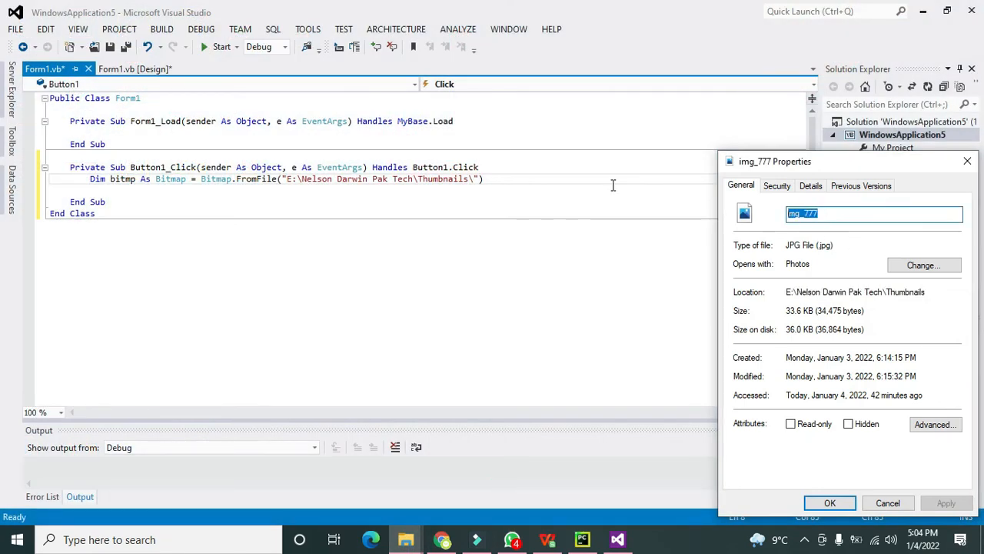
pyautogui.click(887, 502)
pyautogui.write('img_777.j')
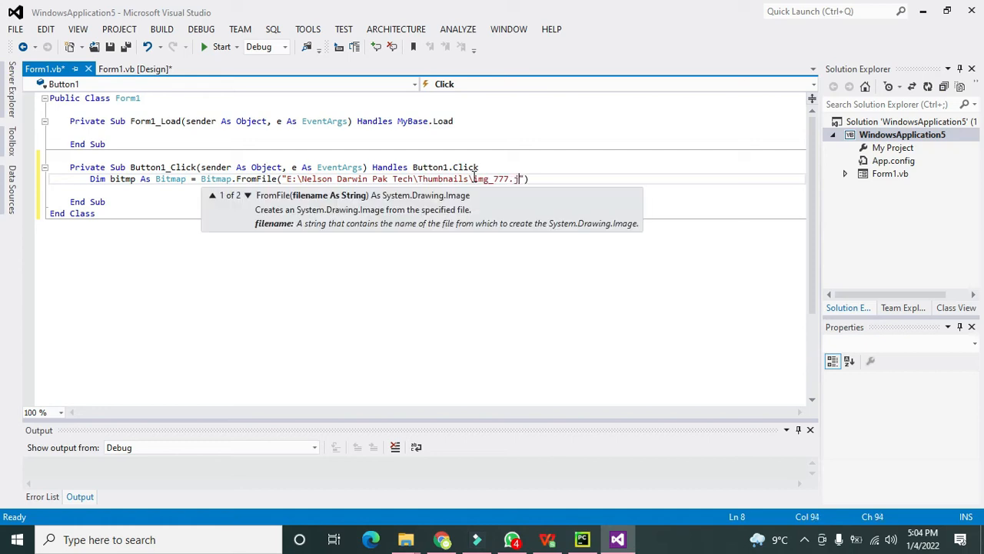
pyautogui.write('pg")')
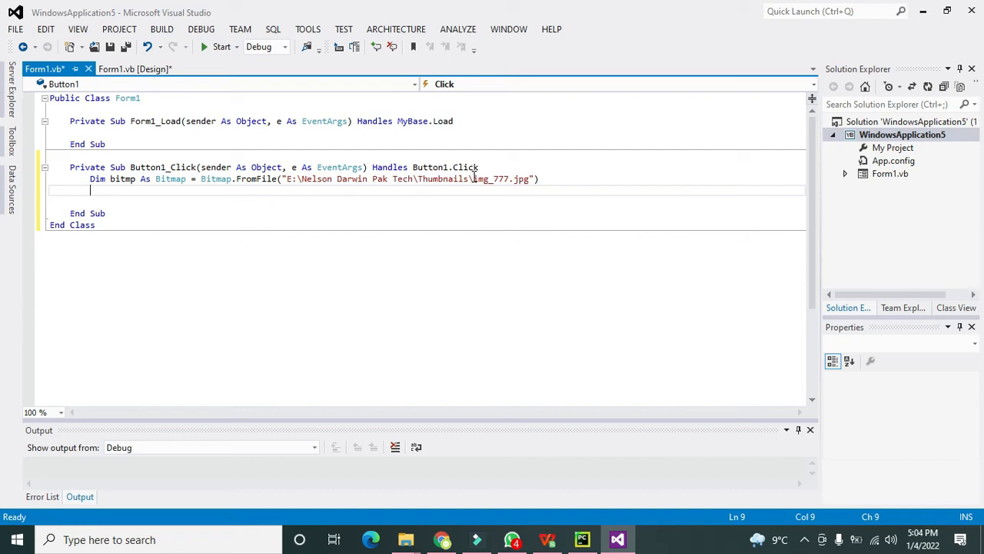
pyautogui.moveTo(248, 191)
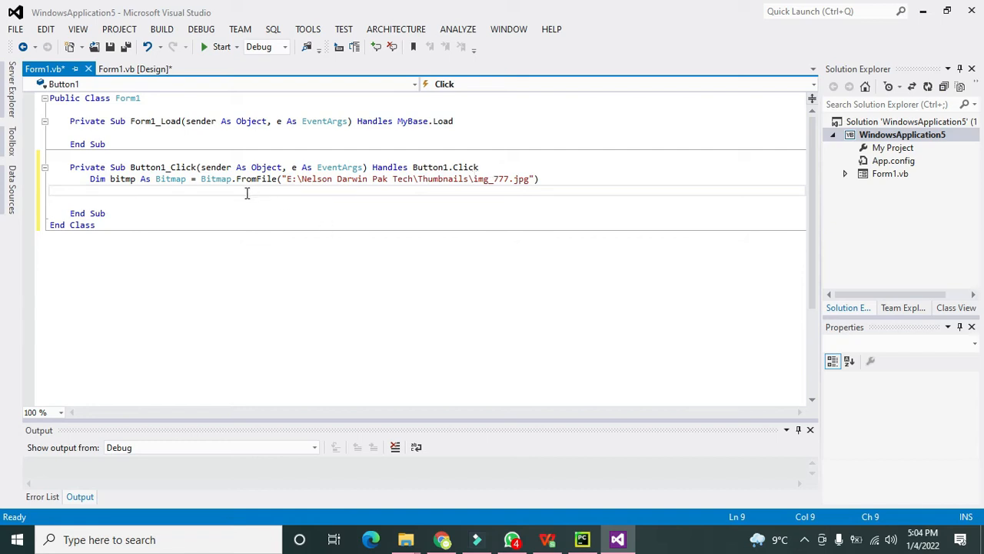
# Step: Write 'PictureBox1.Image =' on a new line, dismissing an unwanted suggestion
pyautogui.write('Pi')
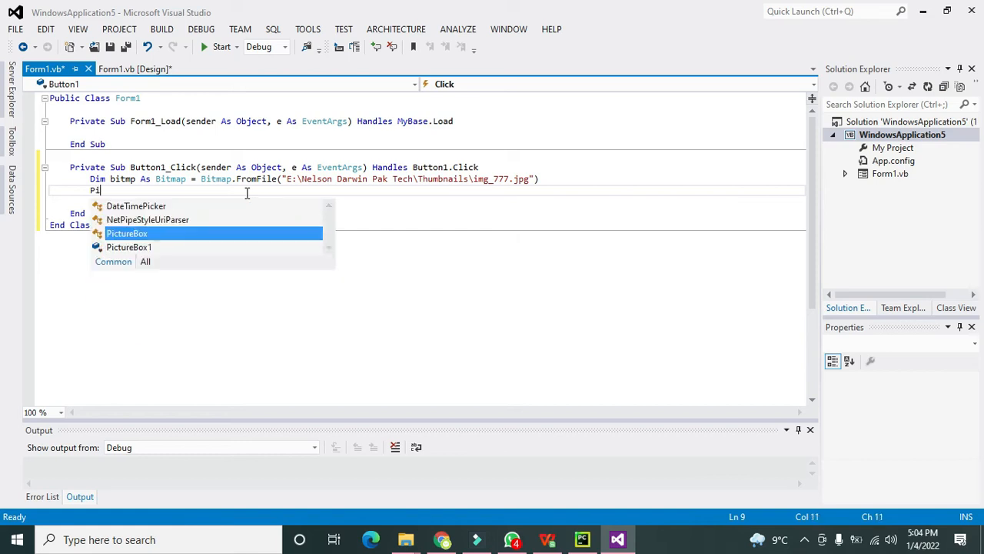
pyautogui.write('ctureBox1')
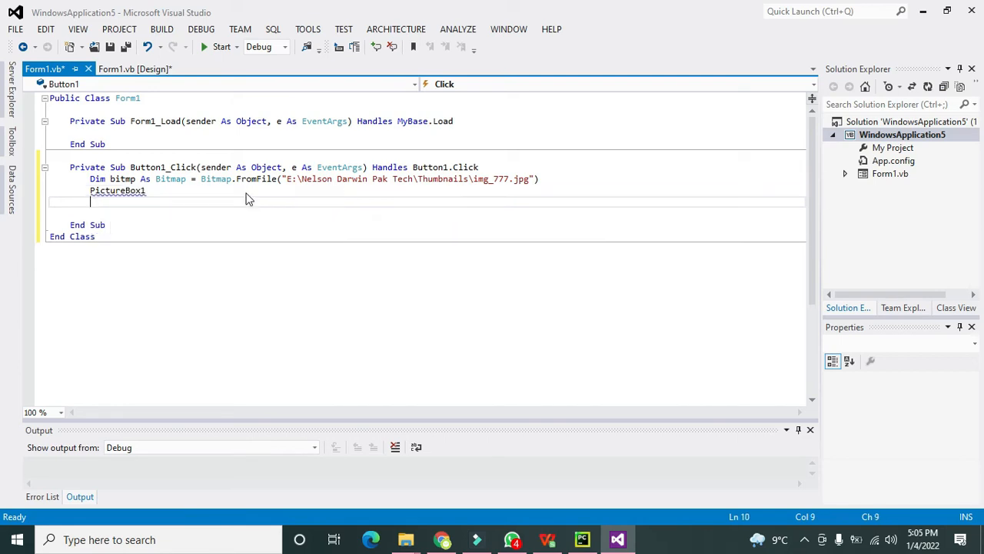
pyautogui.write('.')
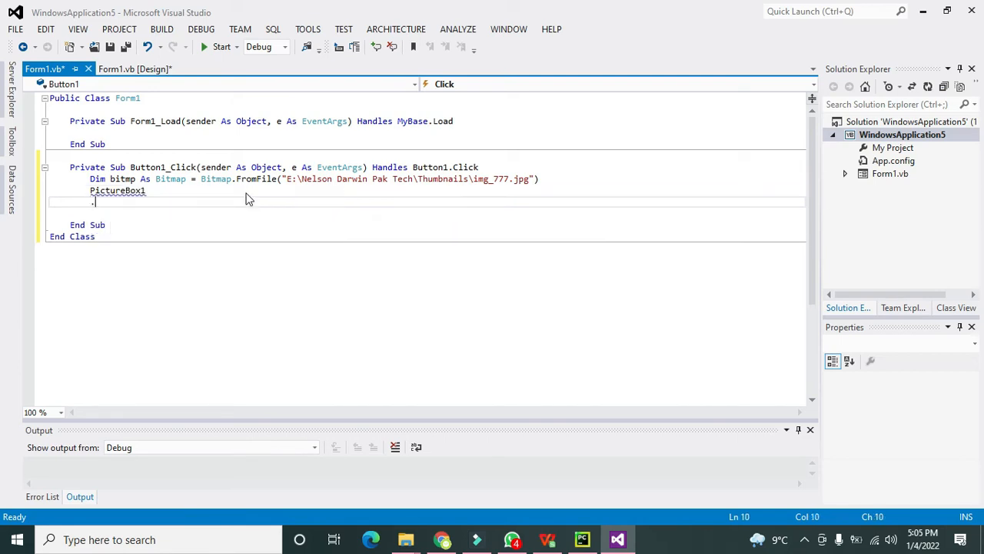
pyautogui.write('.Imag')
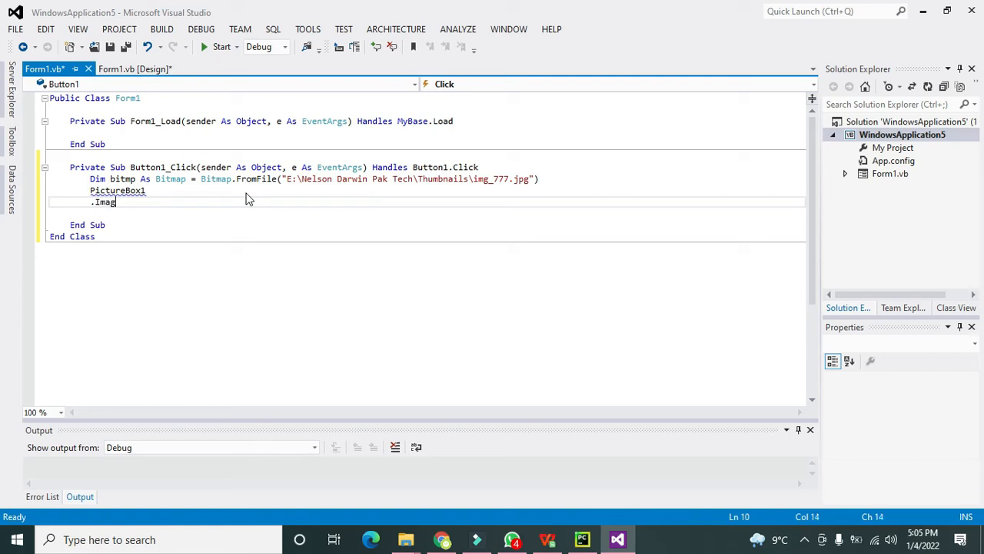
pyautogui.write('eBox1')
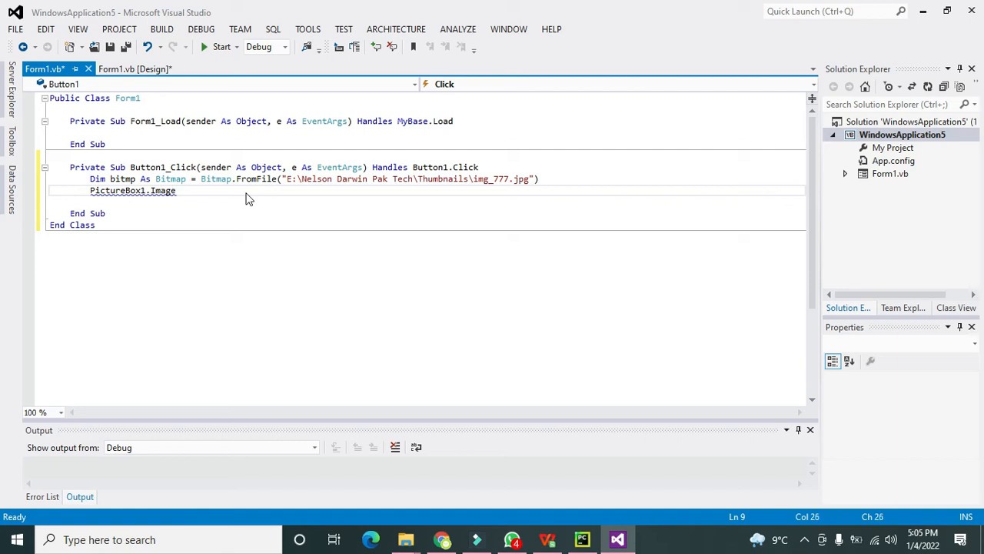
pyautogui.write('.')
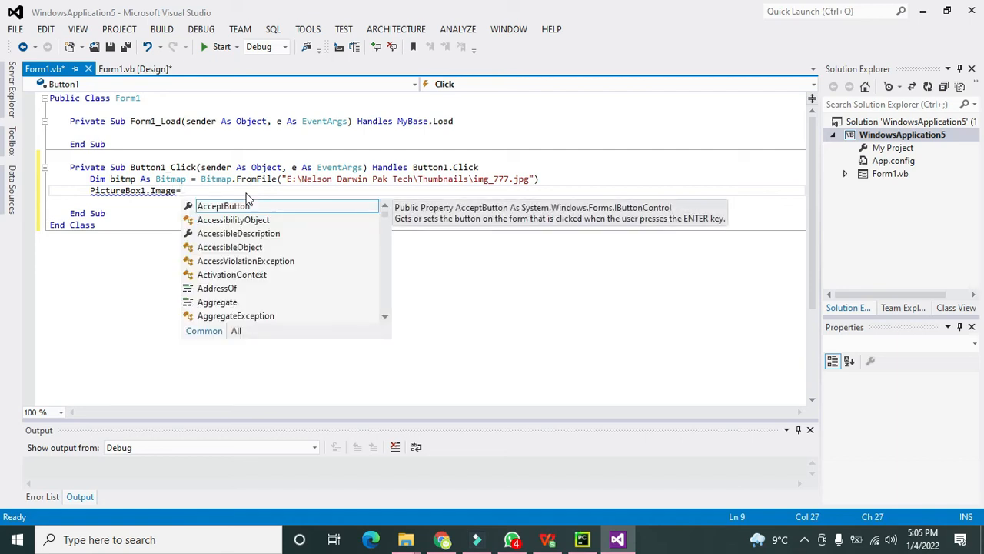
pyautogui.press('Escape')
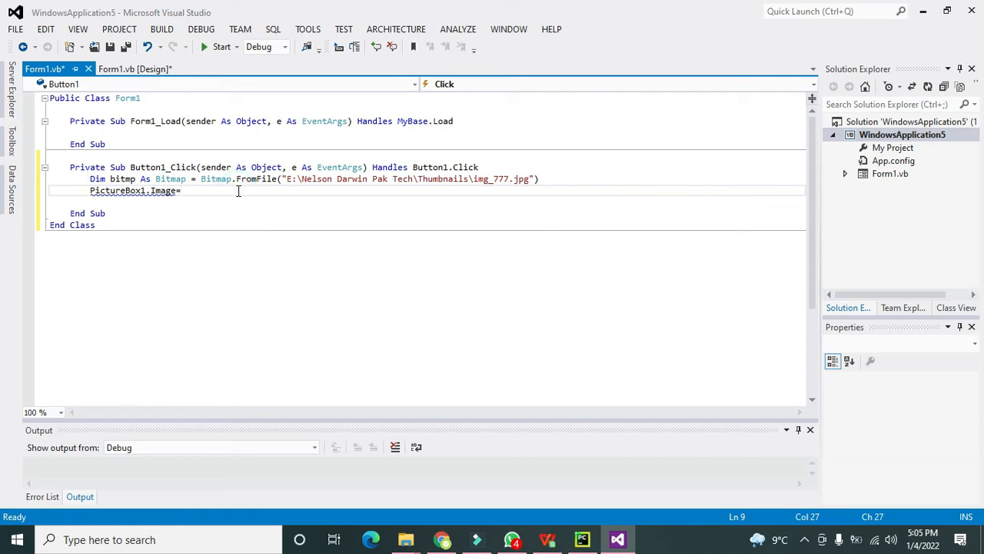
# Step: Complete the assignment as 'New Bitmap(bitmp)' using IntelliSense
pyautogui.write('New')
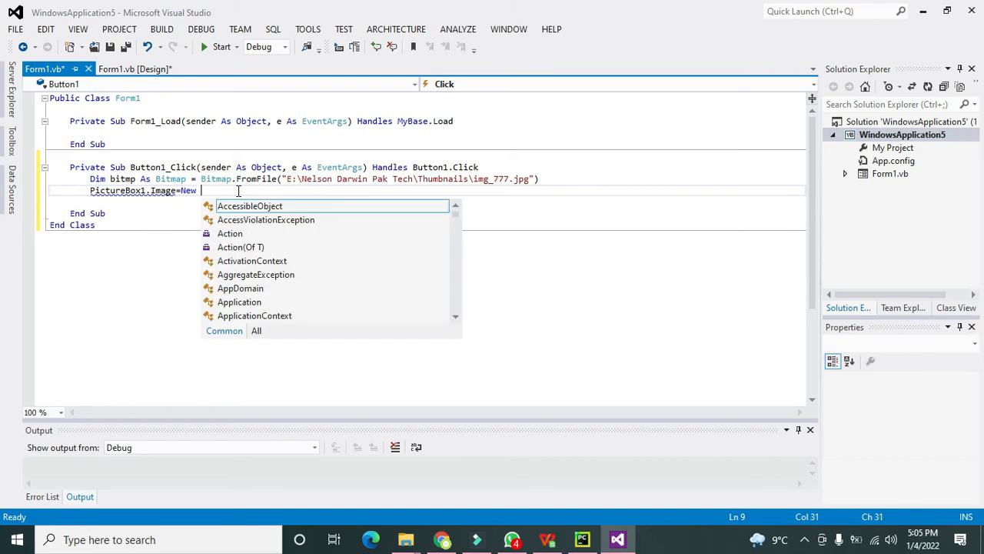
pyautogui.write('B')
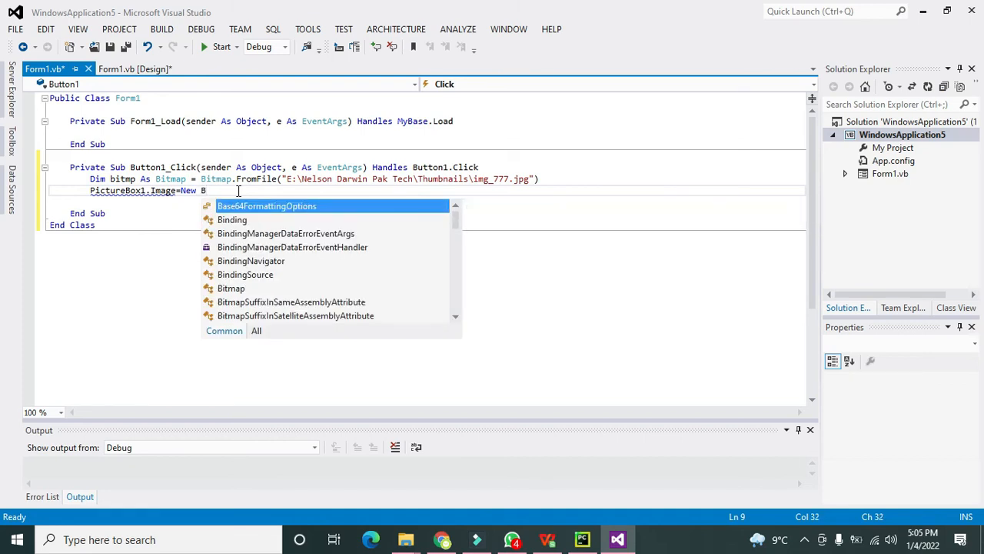
pyautogui.write('itmap')
pyautogui.write('(')
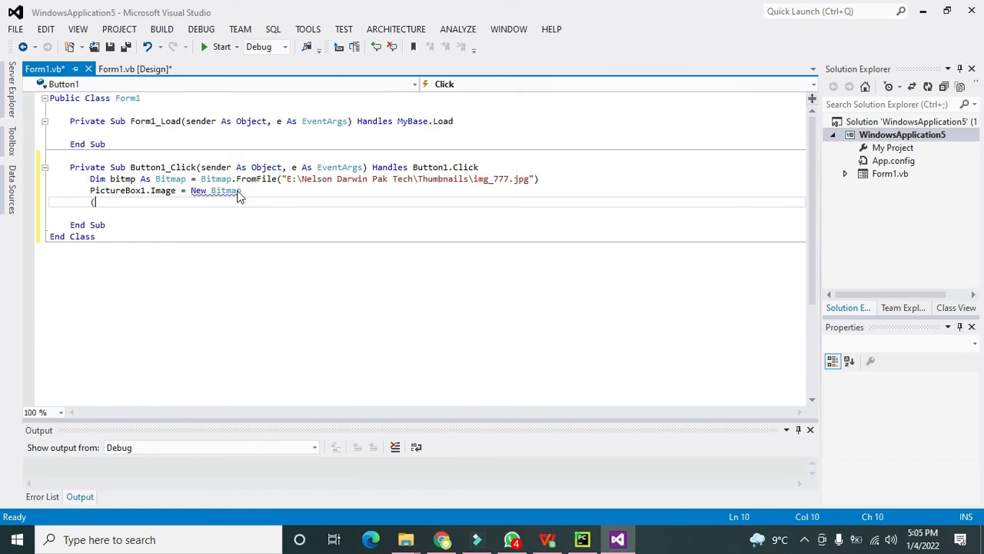
pyautogui.press('Backspace')
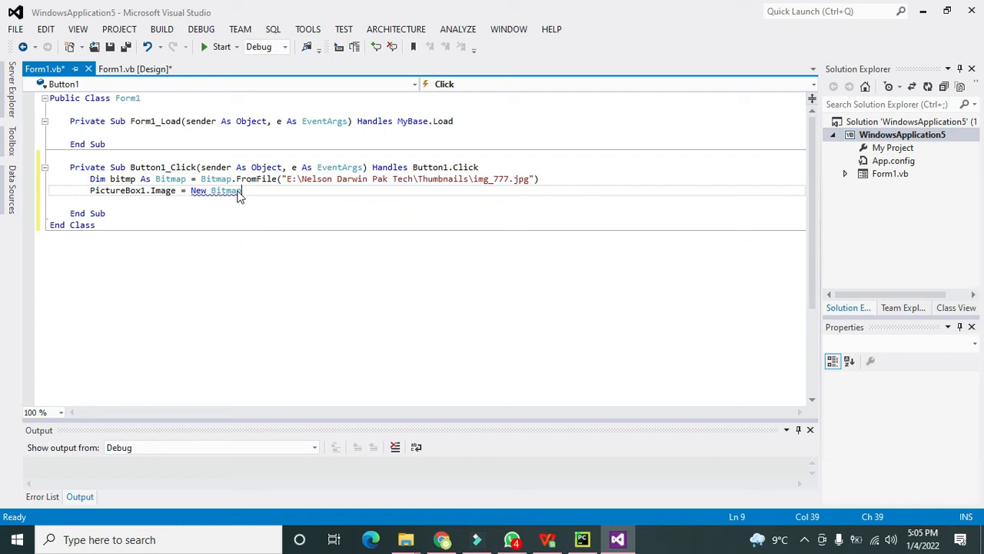
pyautogui.write('(')
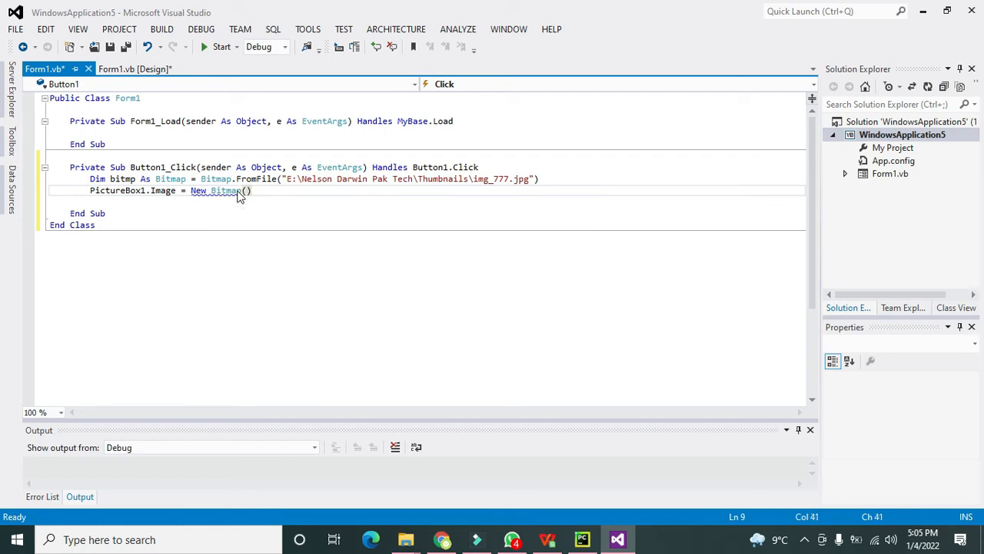
pyautogui.write('bitmp')
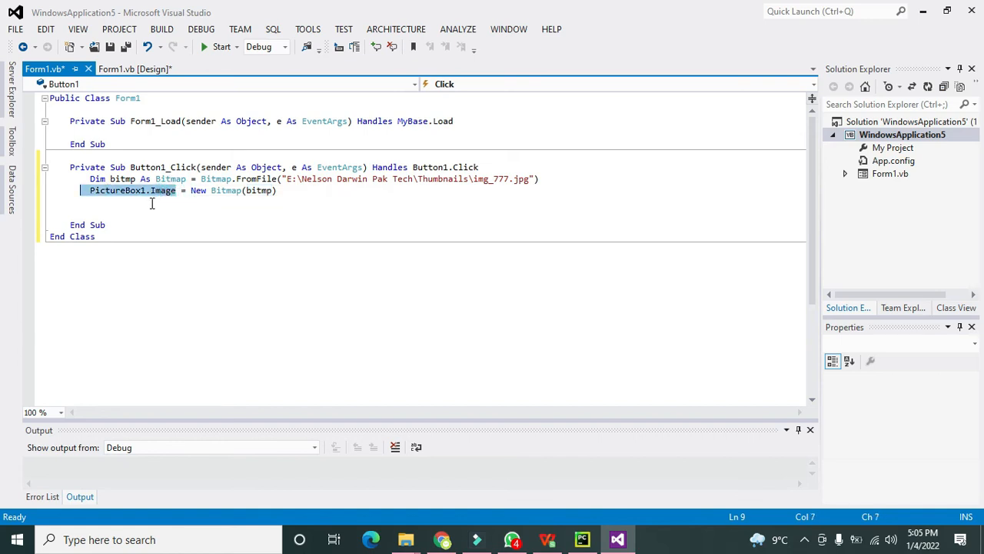
# Step: Add 'bitmp.Dispose()' and 'GC.Collect()' after the image assignment
pyautogui.click(151, 201)
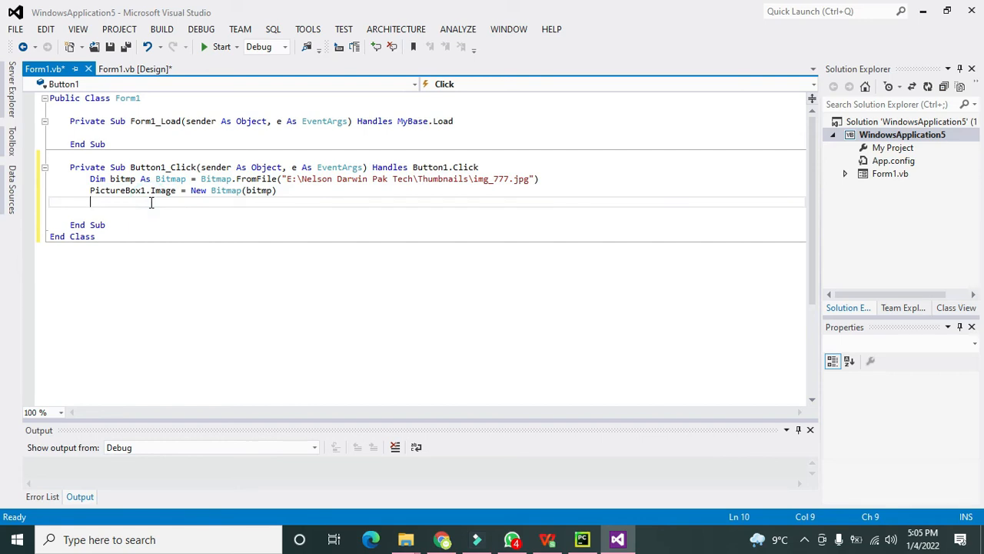
pyautogui.write('bit')
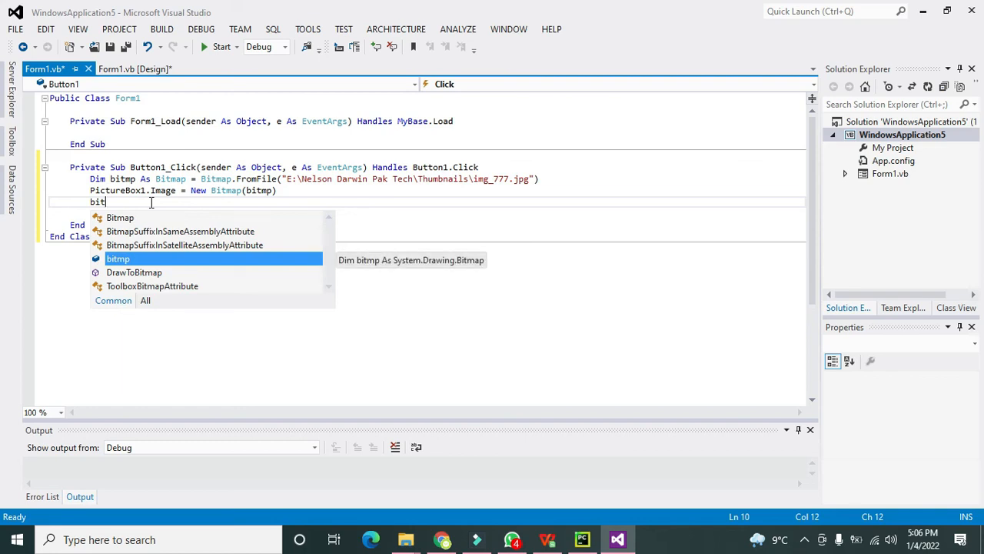
pyautogui.write('m')
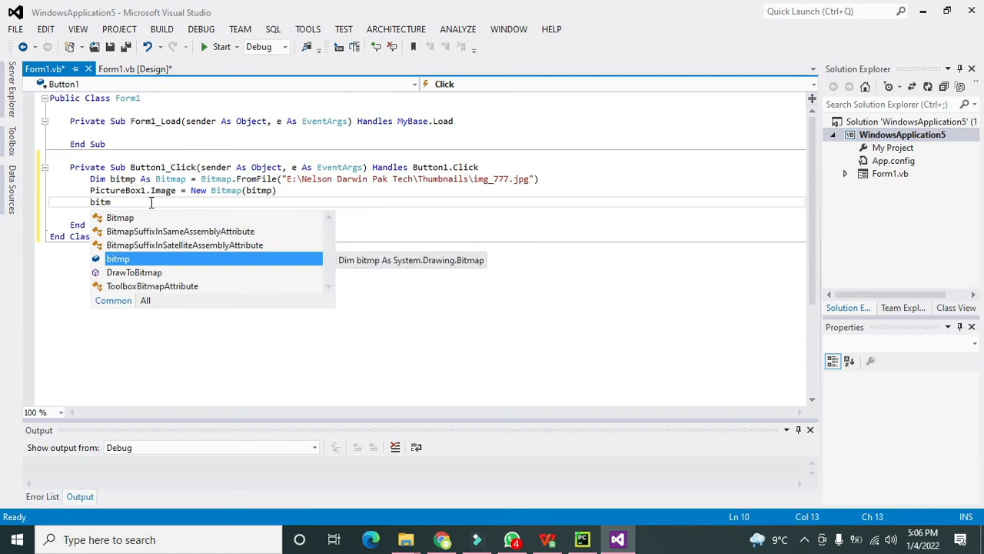
pyautogui.write('.')
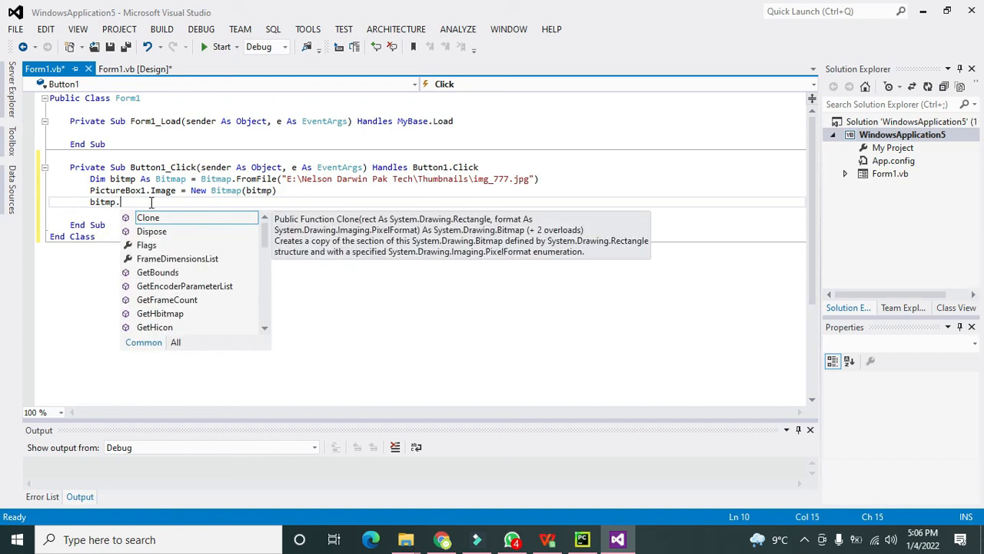
pyautogui.write('Dispose(')
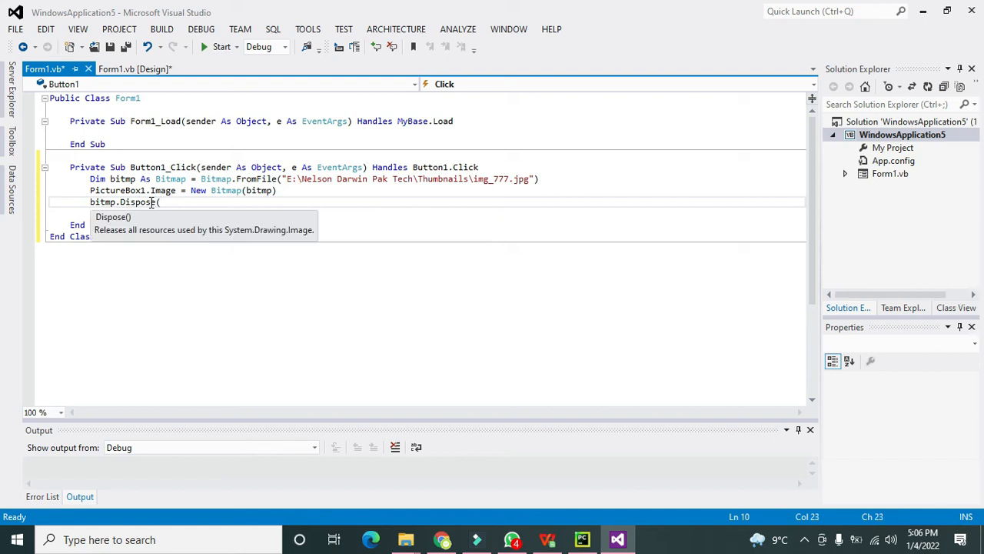
pyautogui.write(')')
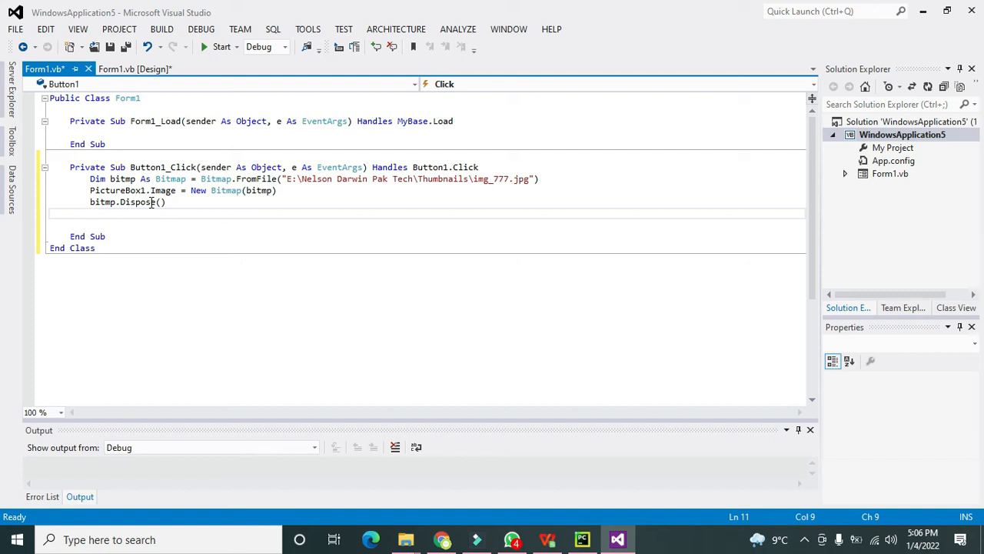
pyautogui.write('GC')
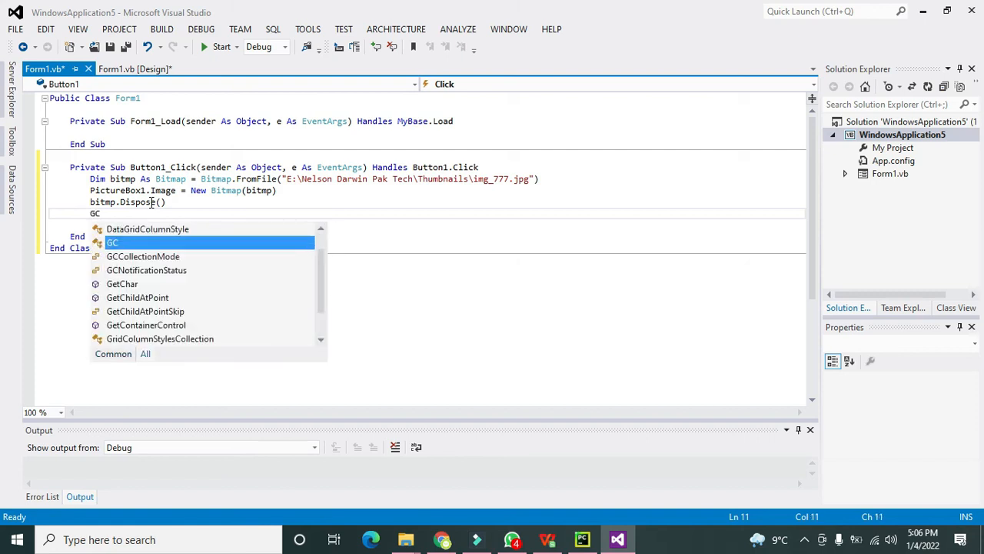
pyautogui.write('.')
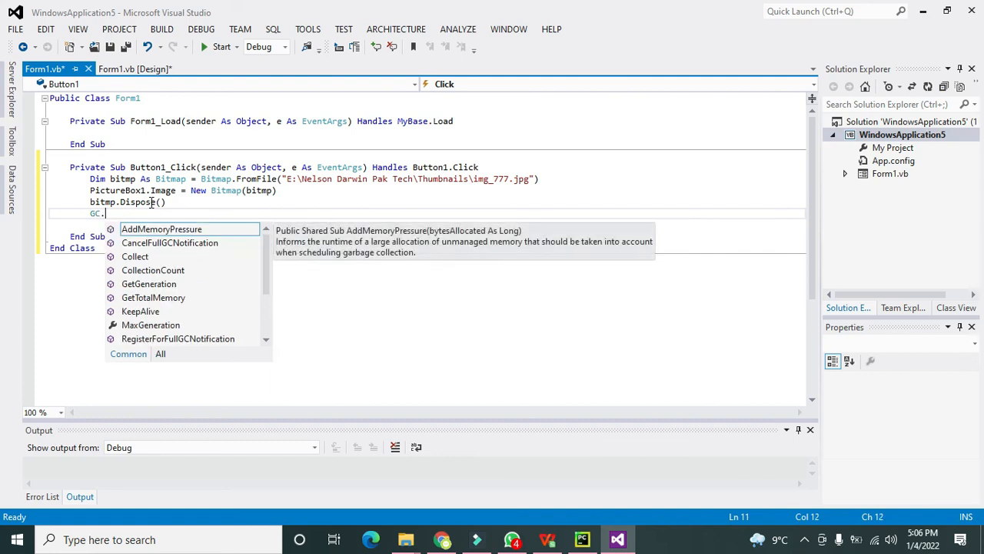
pyautogui.write('Collect()')
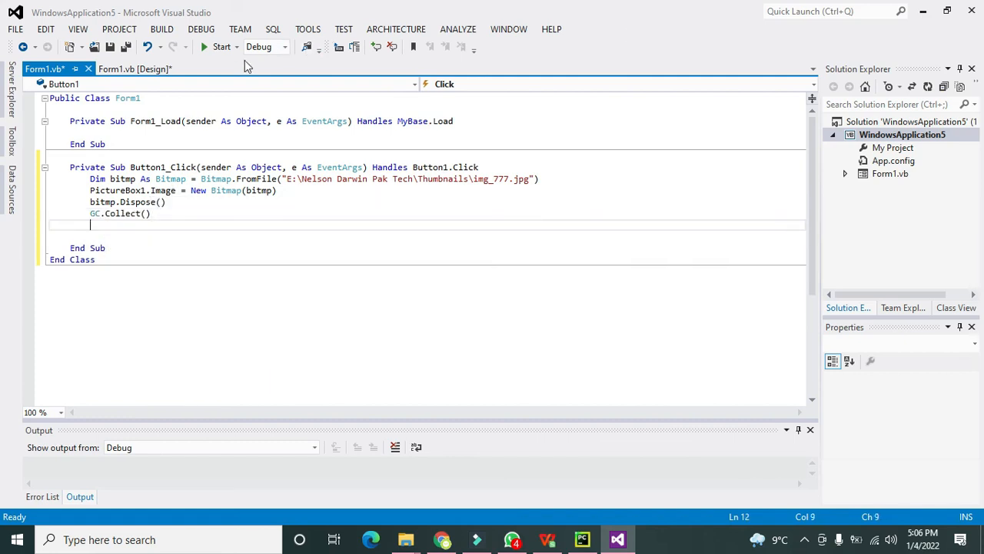
# Step: Start debugging and click Button1 so the bougainvillea photo appears in PictureBox1
pyautogui.click(221, 46)
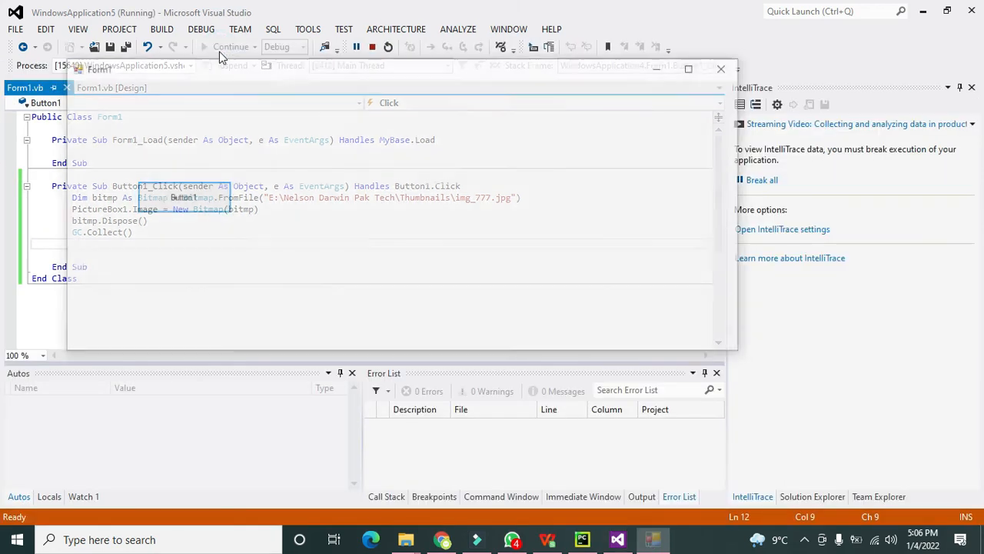
pyautogui.click(181, 197)
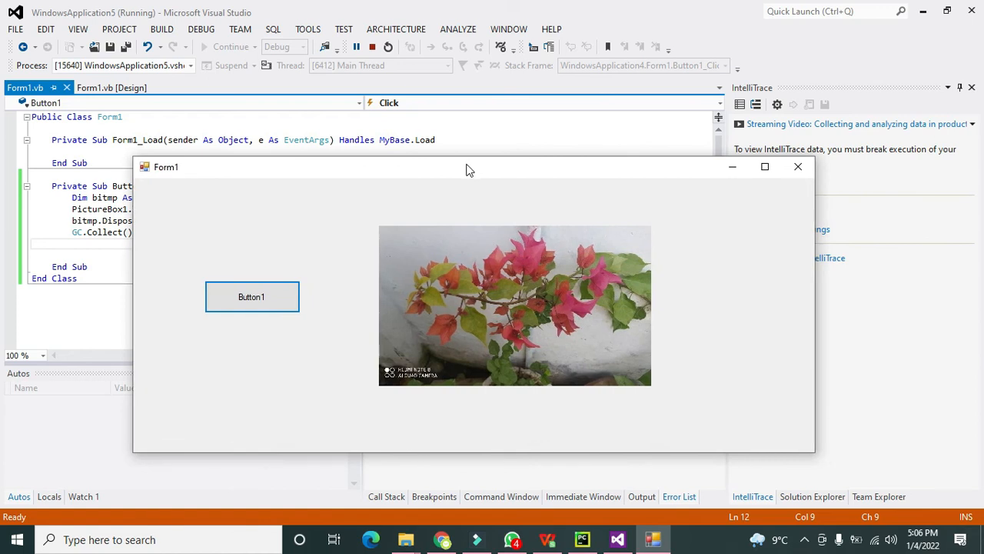
pyautogui.moveTo(743, 375)
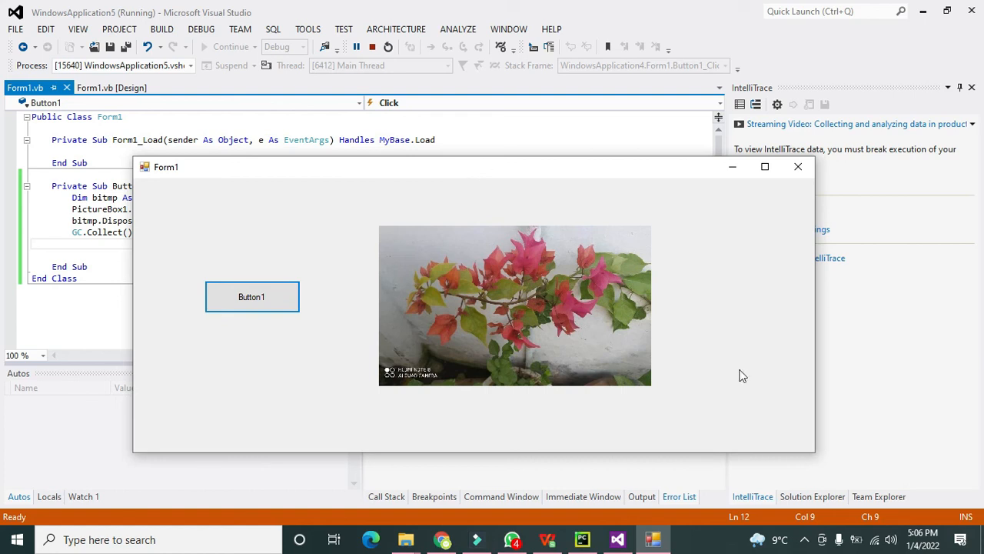